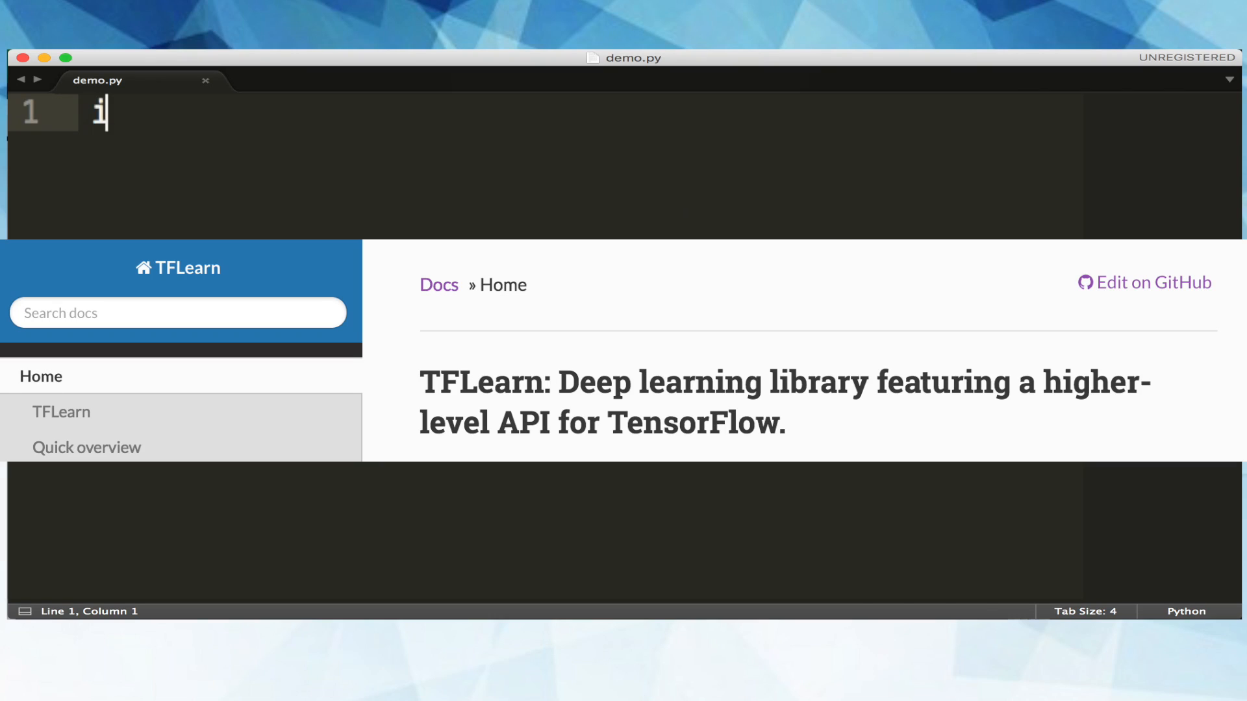
type("mport tf")
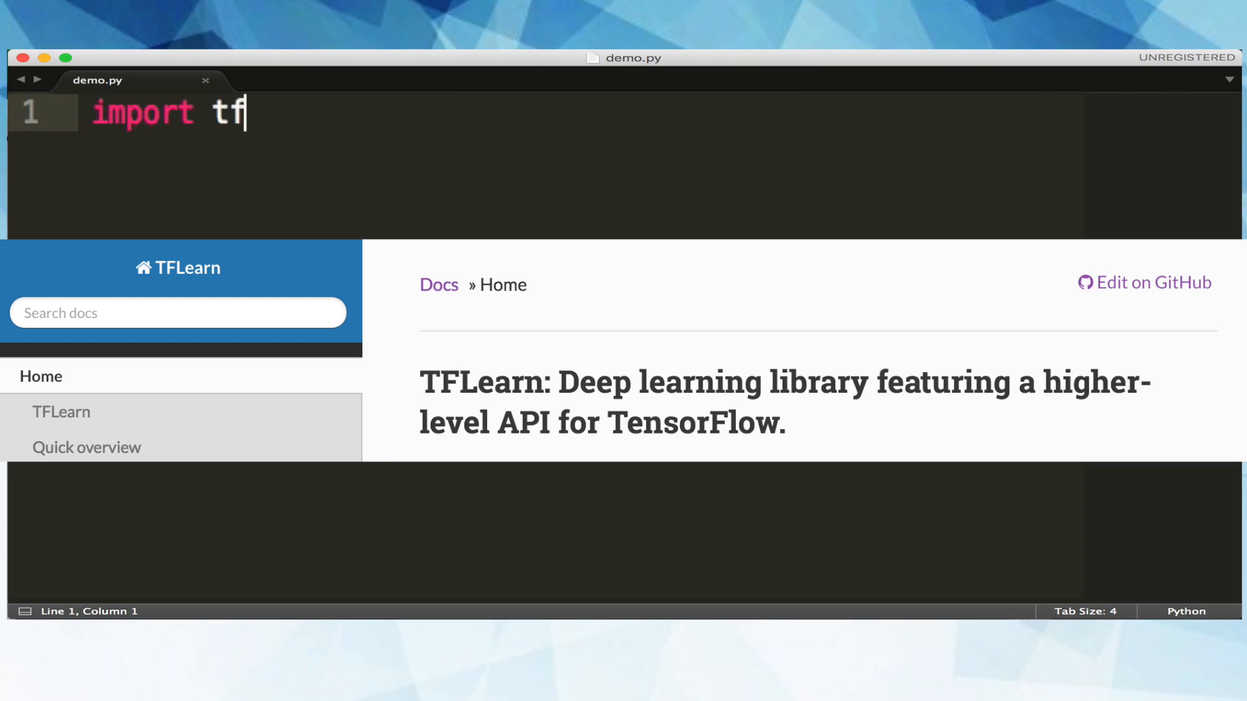
type("learn")
type("import")
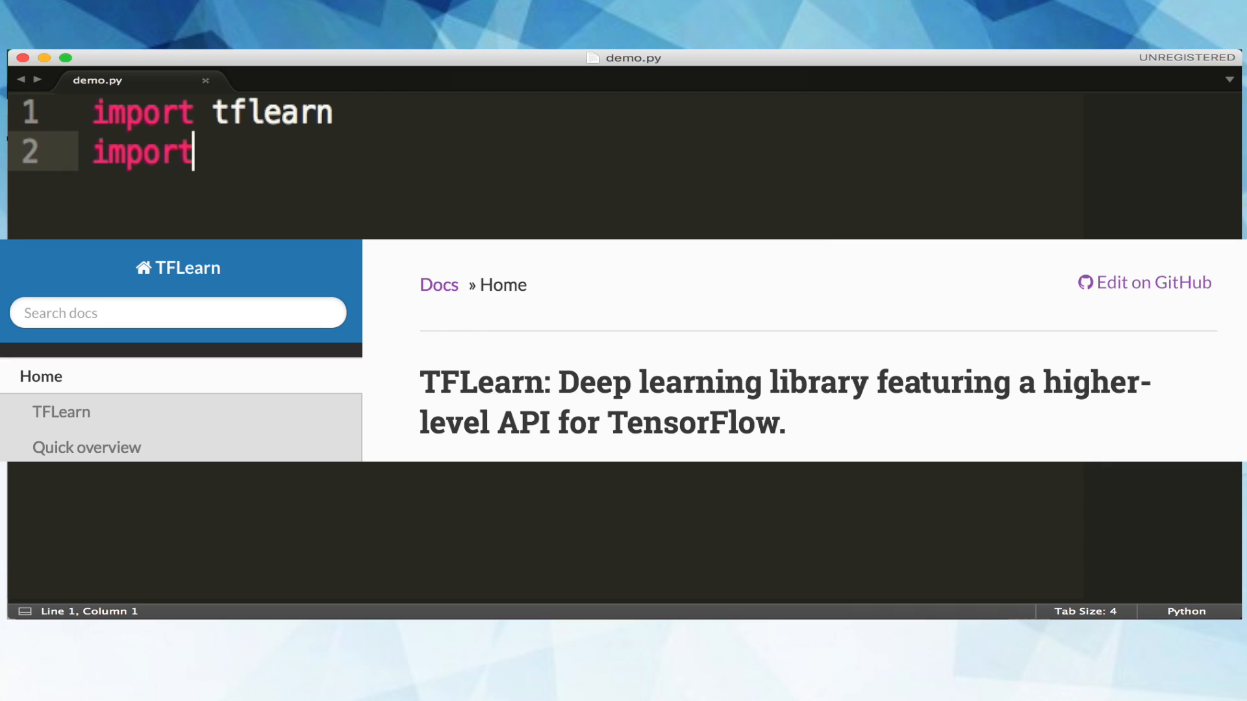
type("speed")
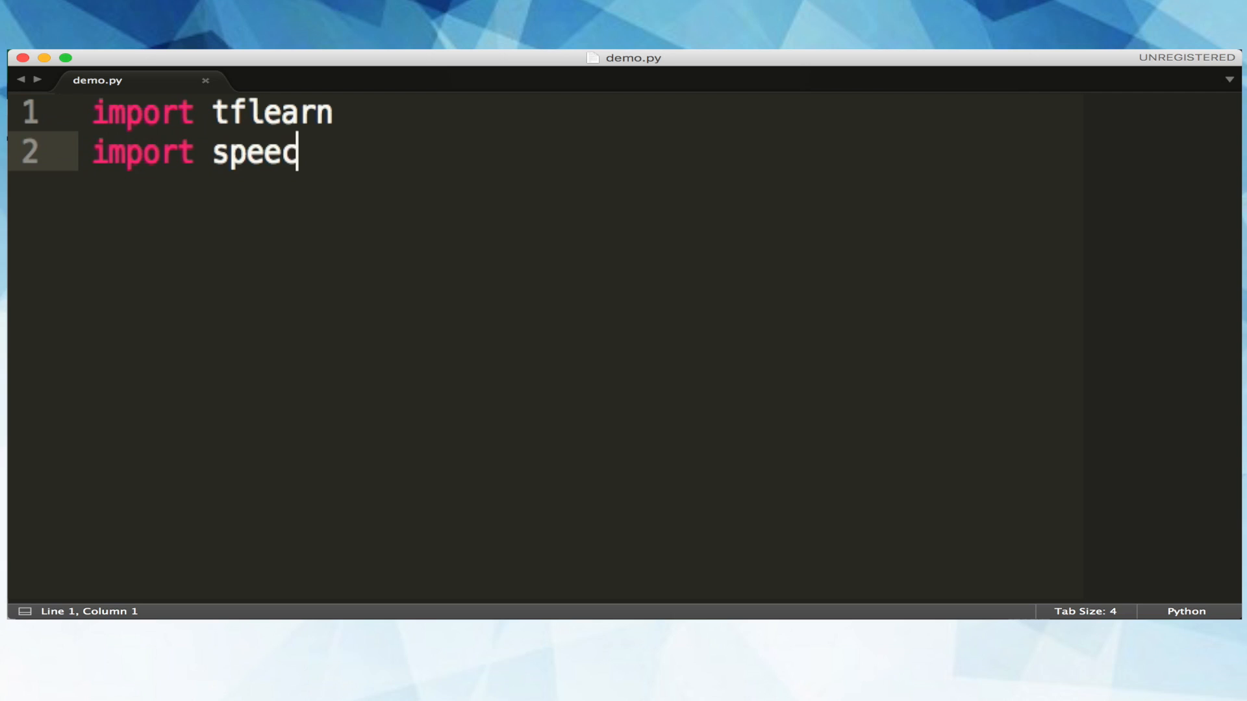
type("ch_data")
type("lea")
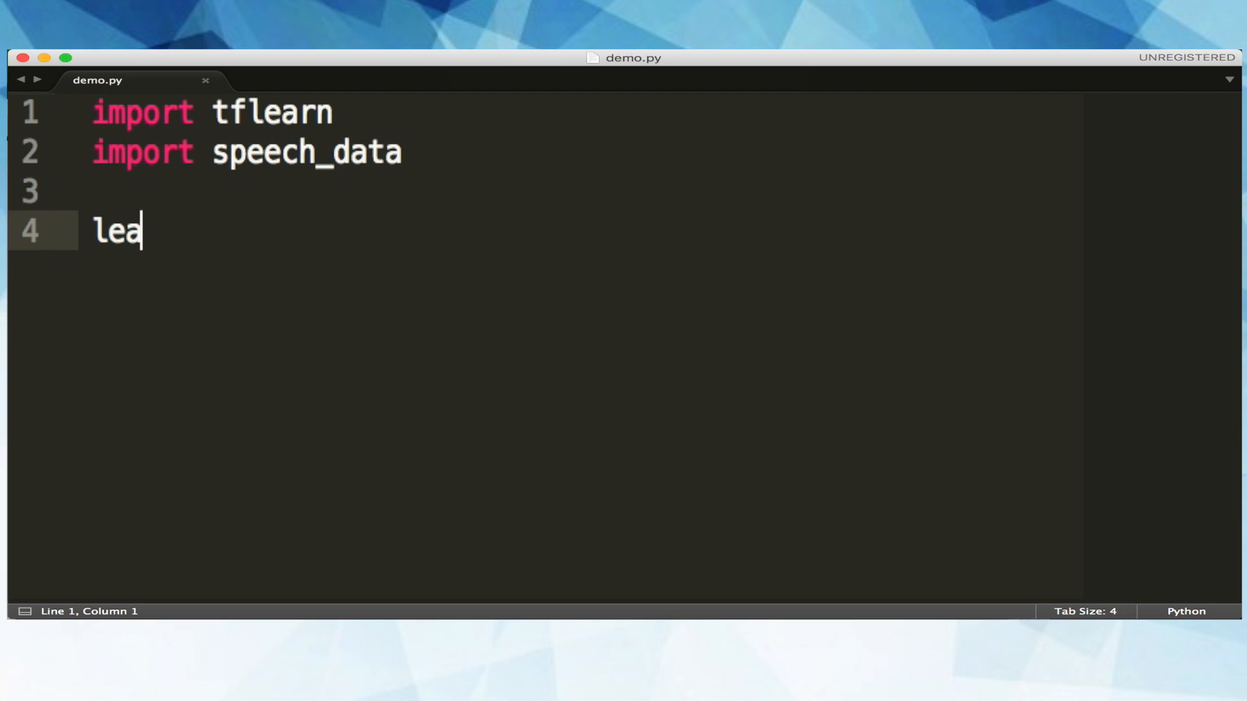
type("rning_rate")
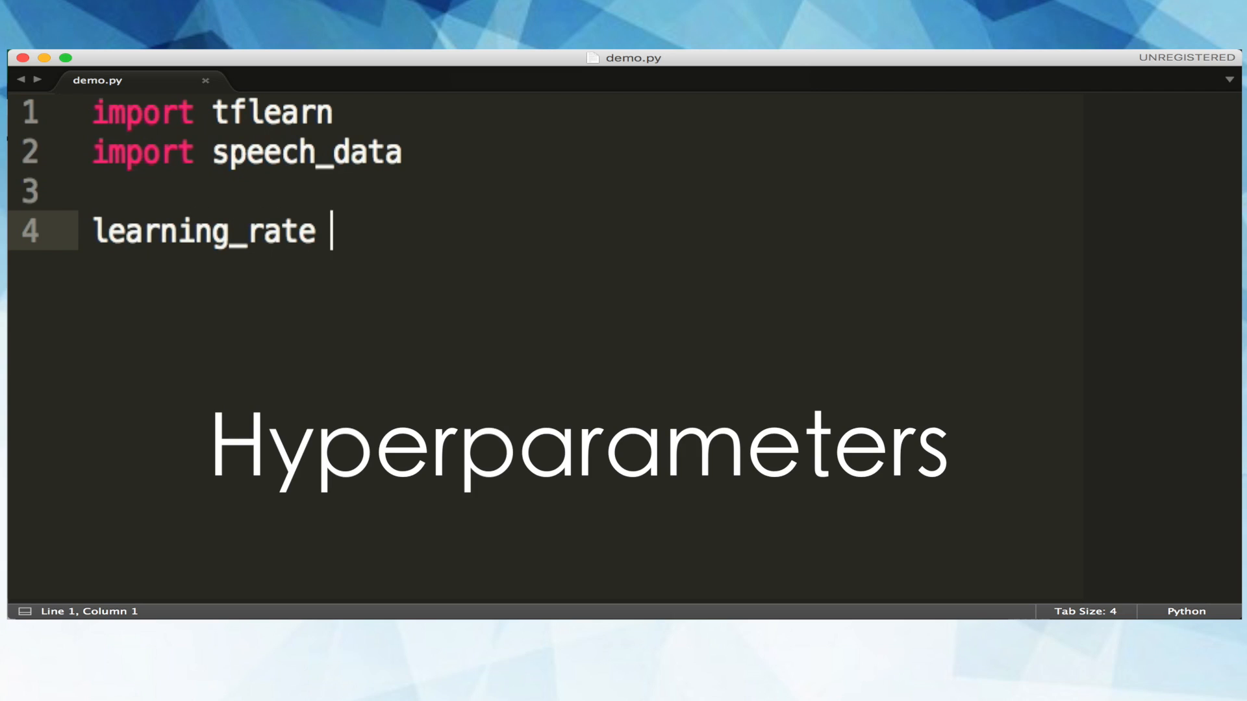
type("= 0")
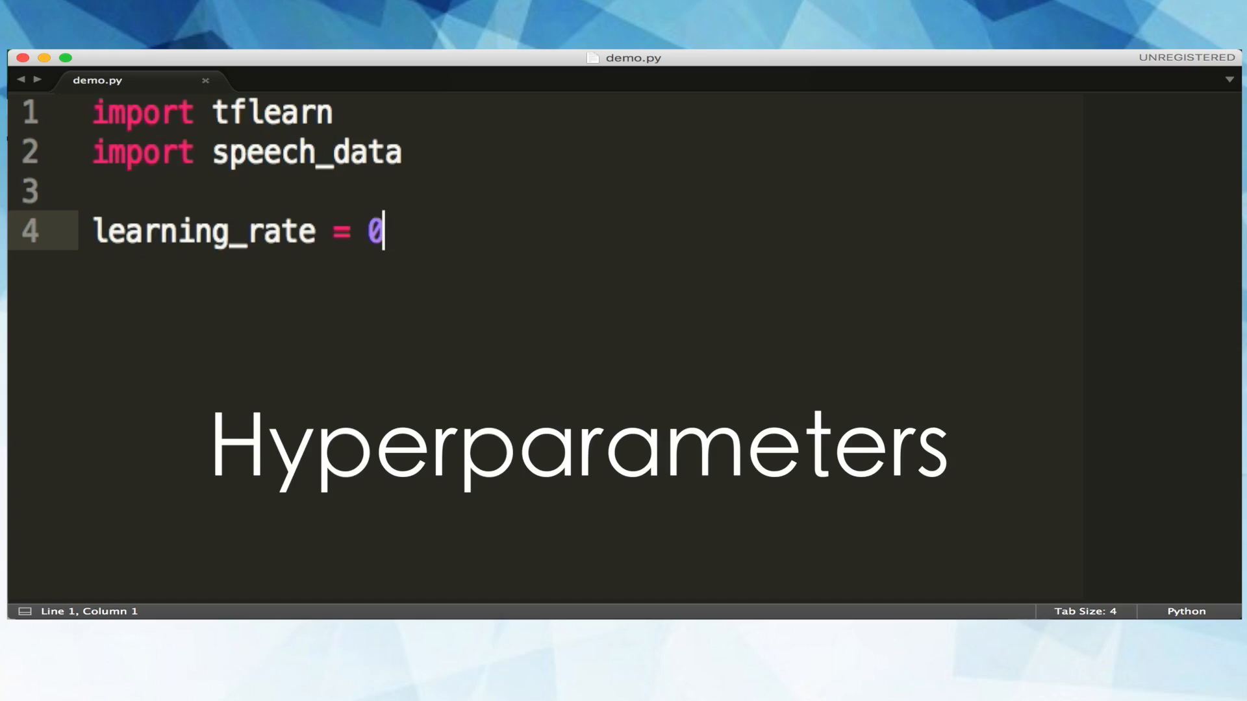
type(".0001")
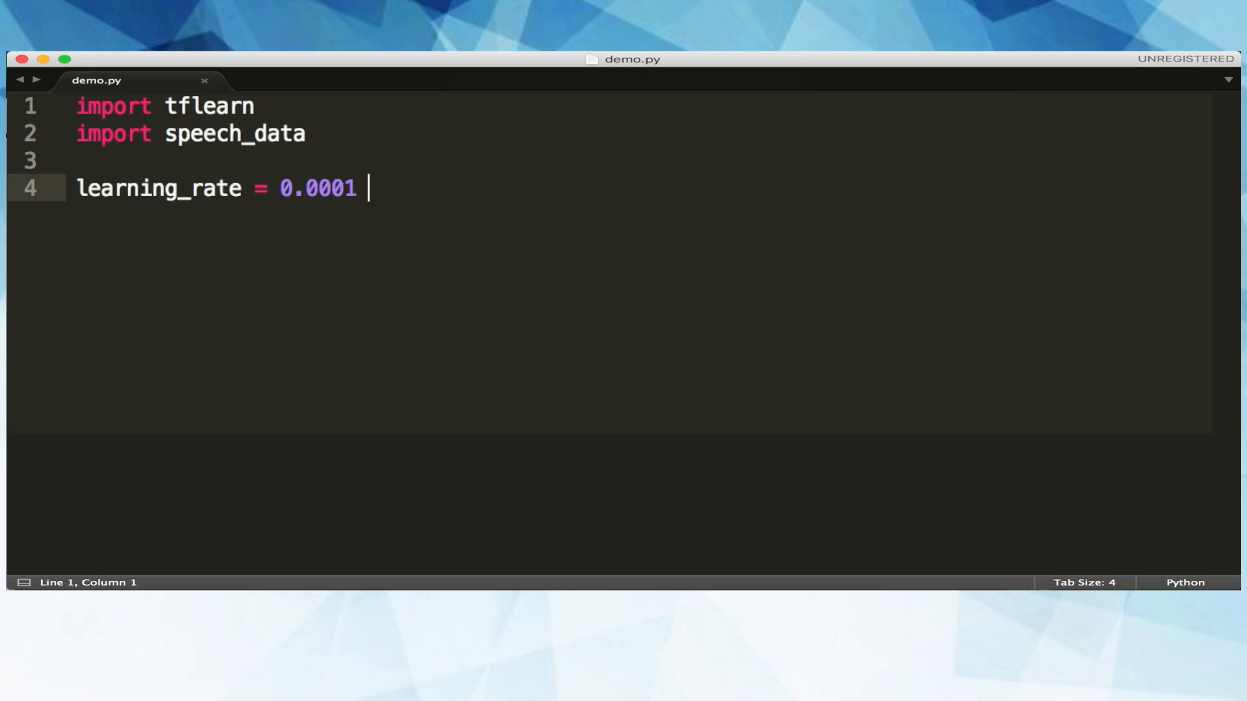
type("triani")
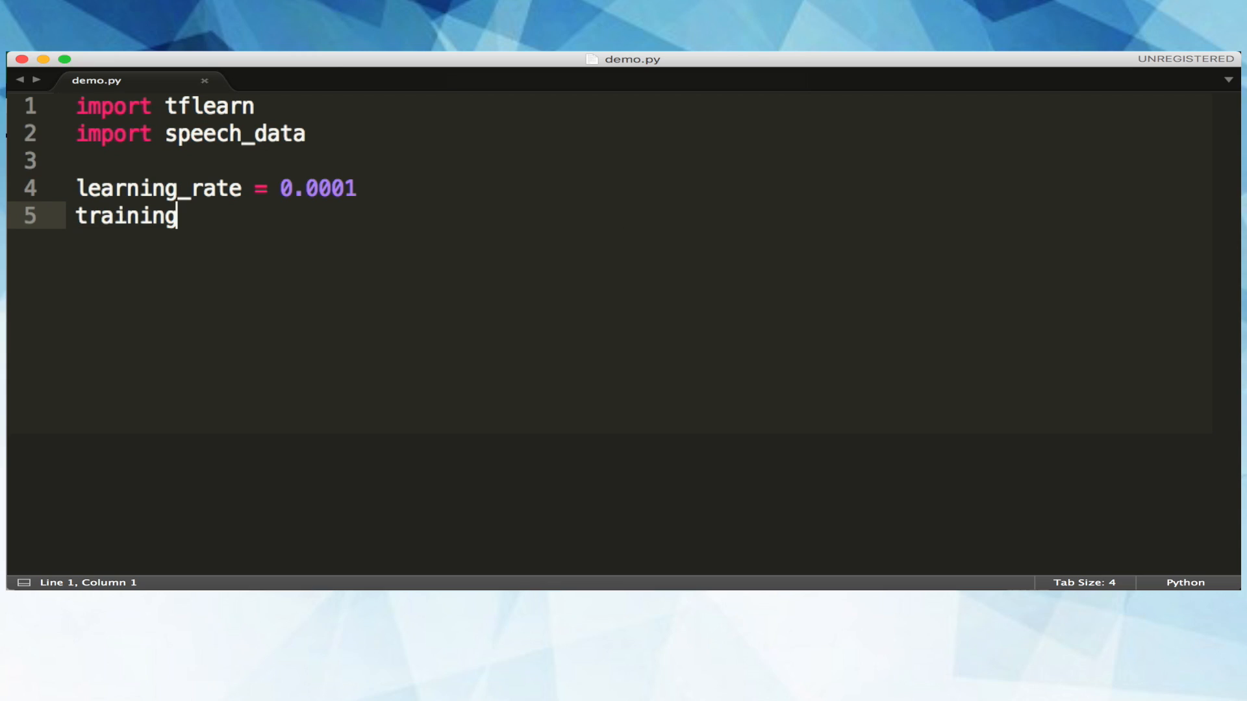
type("_iters = 30")
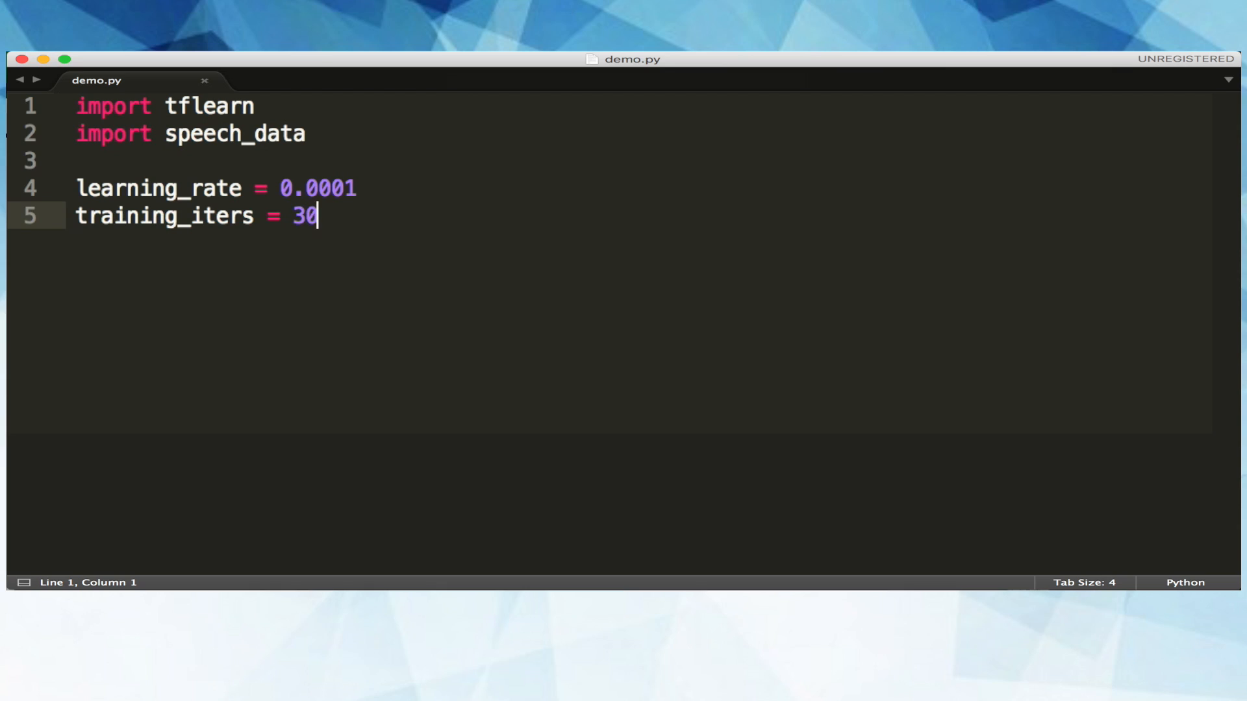
type("0000")
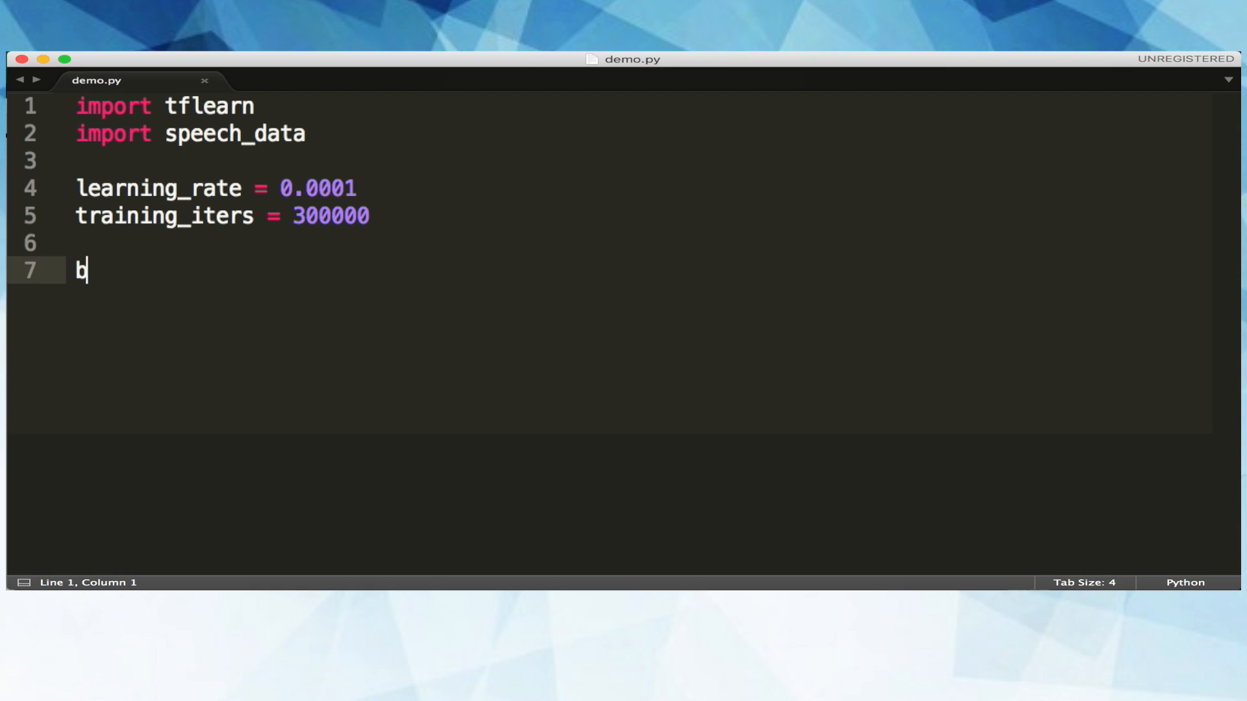
type("atch = word_batch = speech_data.mfcc")
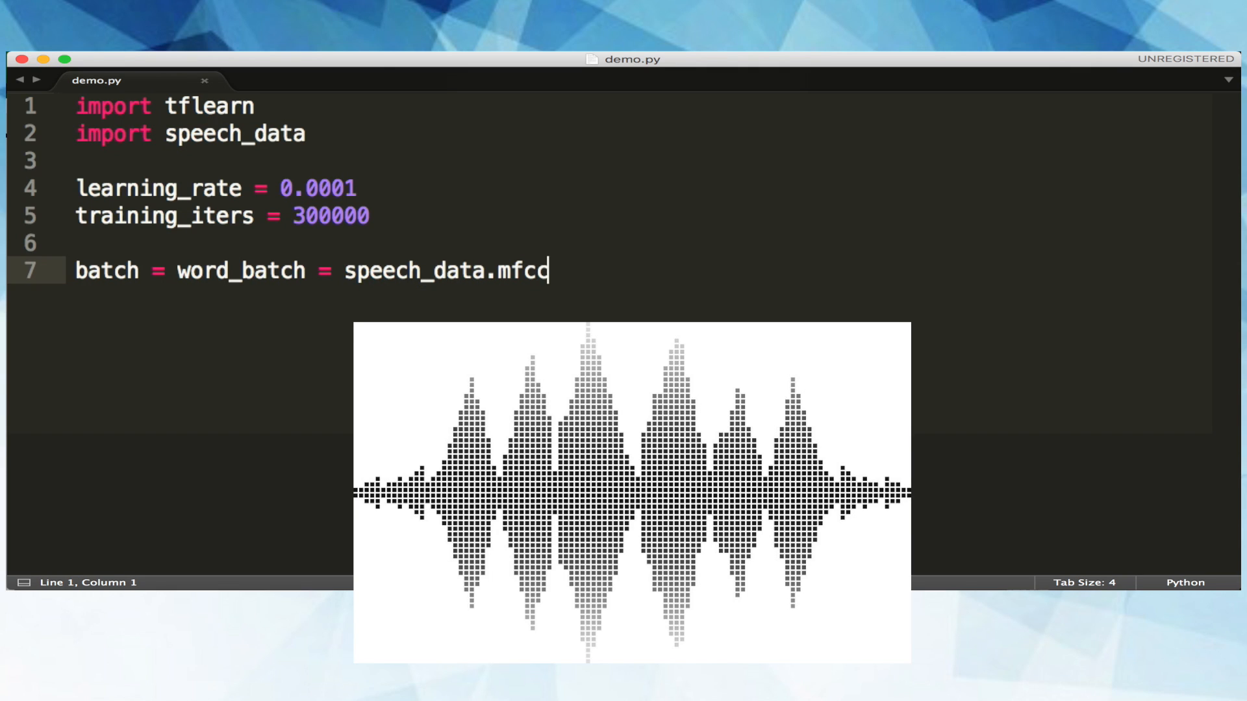
type("_")
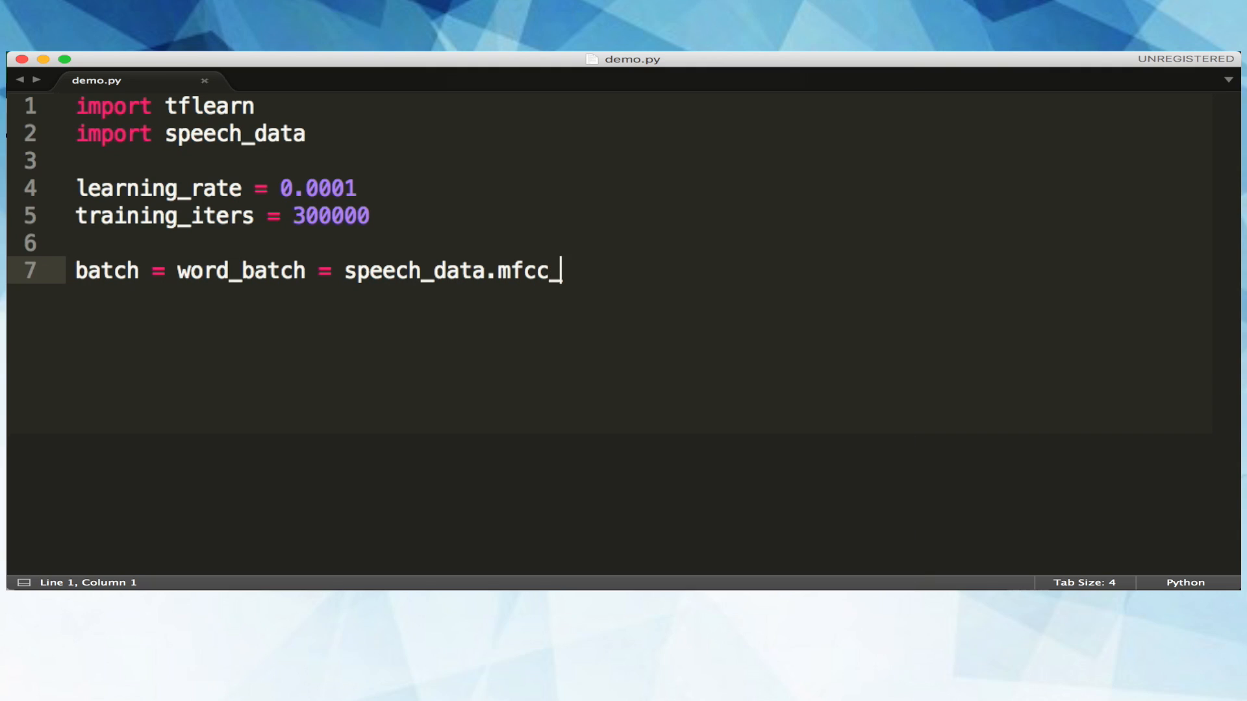
type("batch_genme")
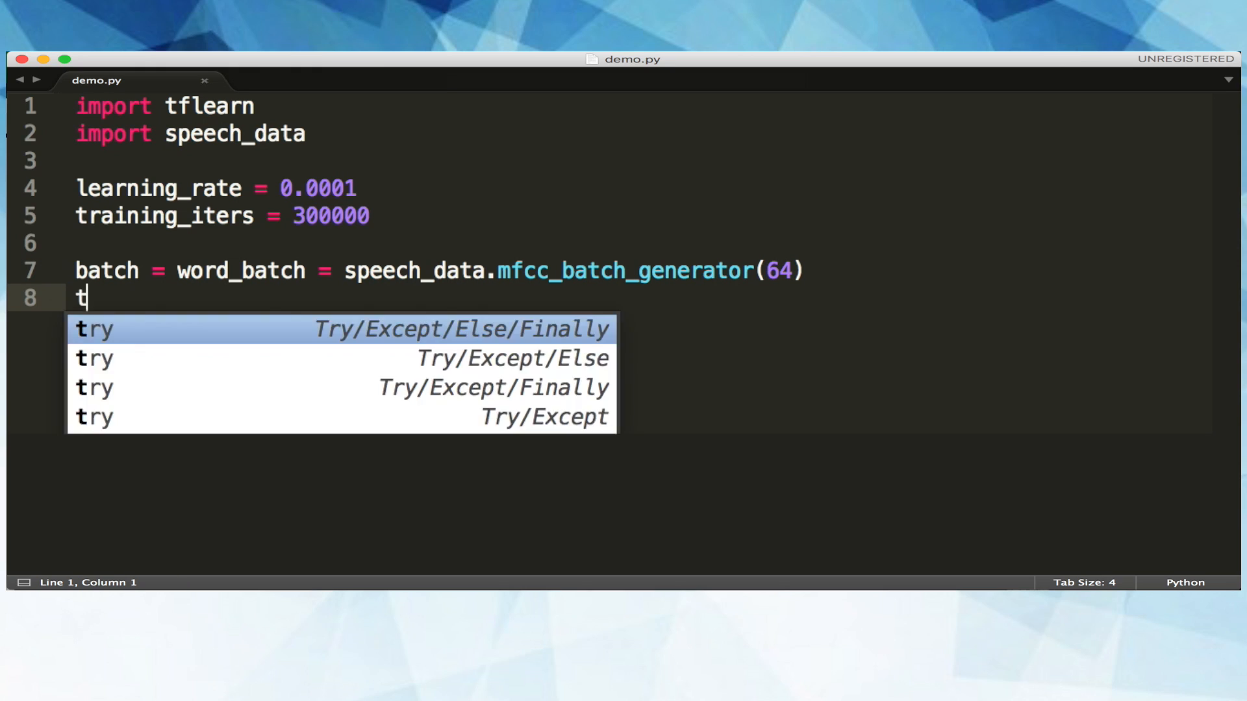
type("X, Y = ne")
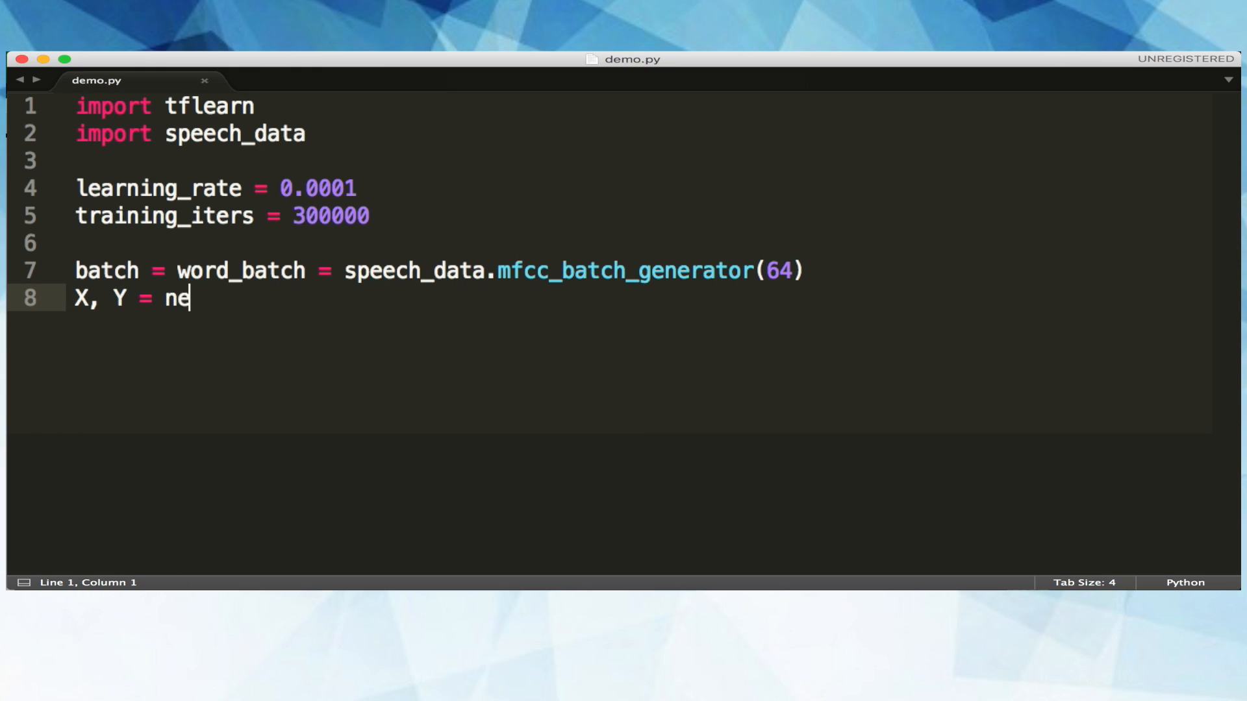
type("xt(batch")
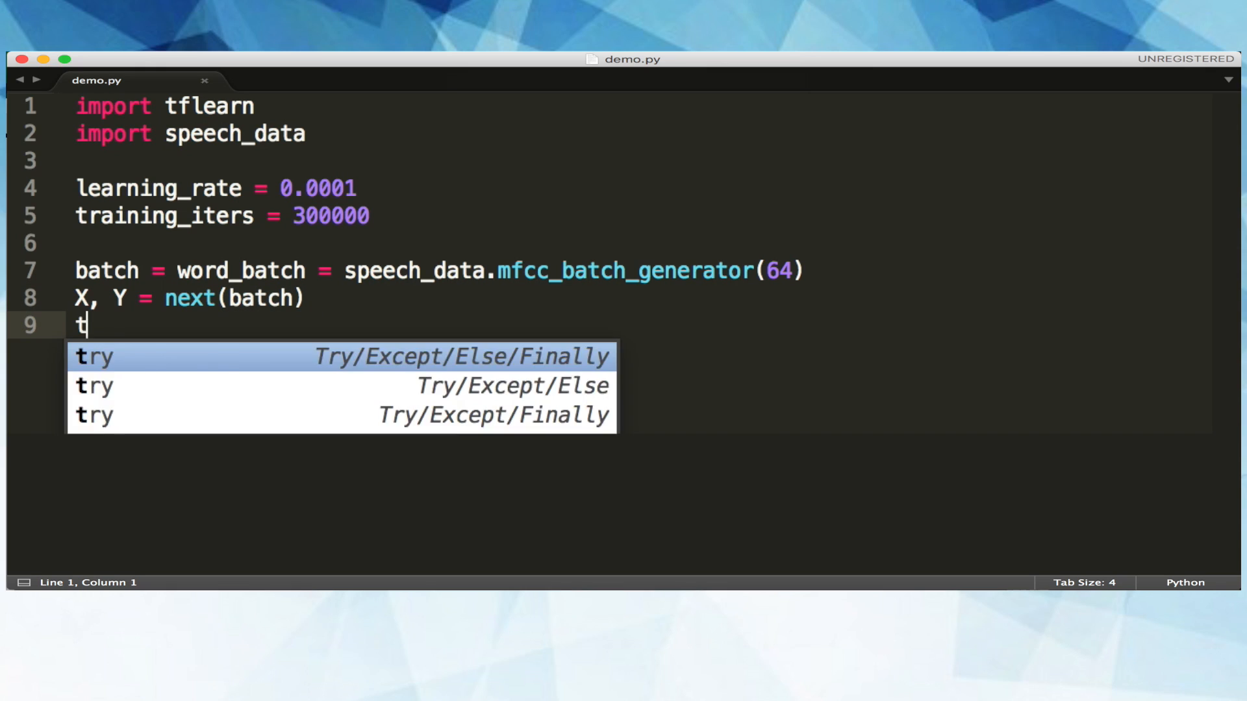
type("rainX ,")
type("test")
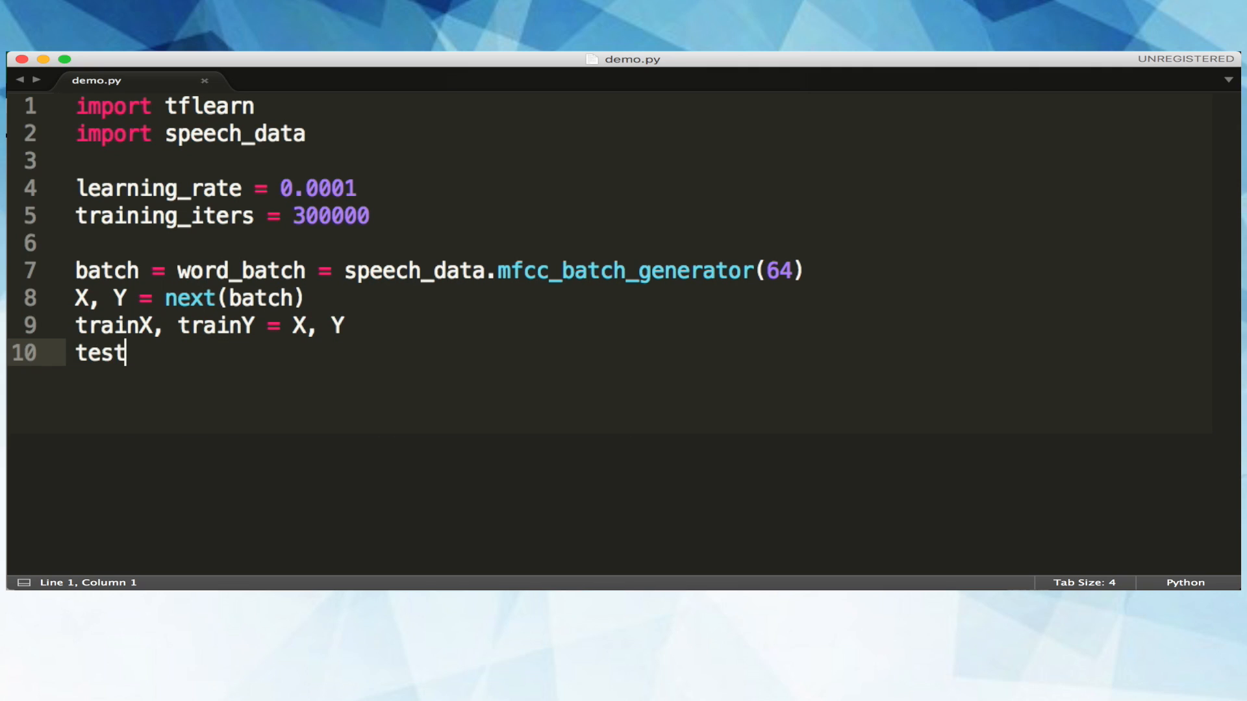
type("X, test")
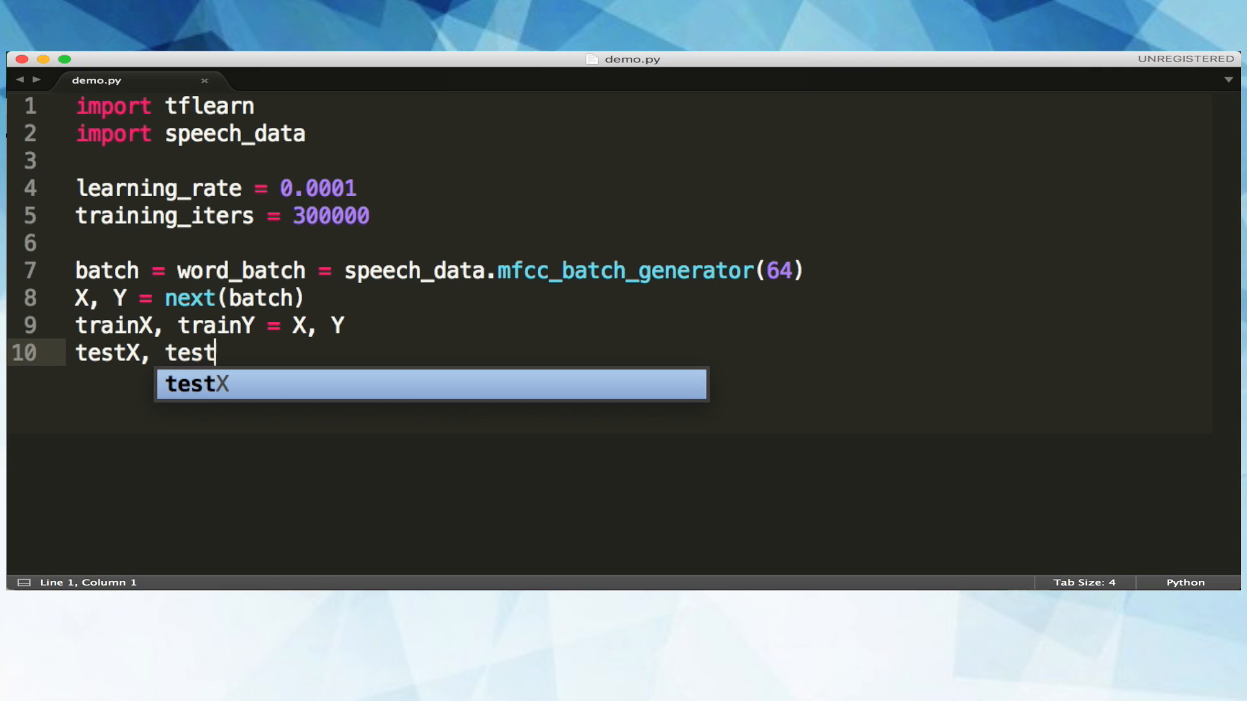
type("Y, X,")
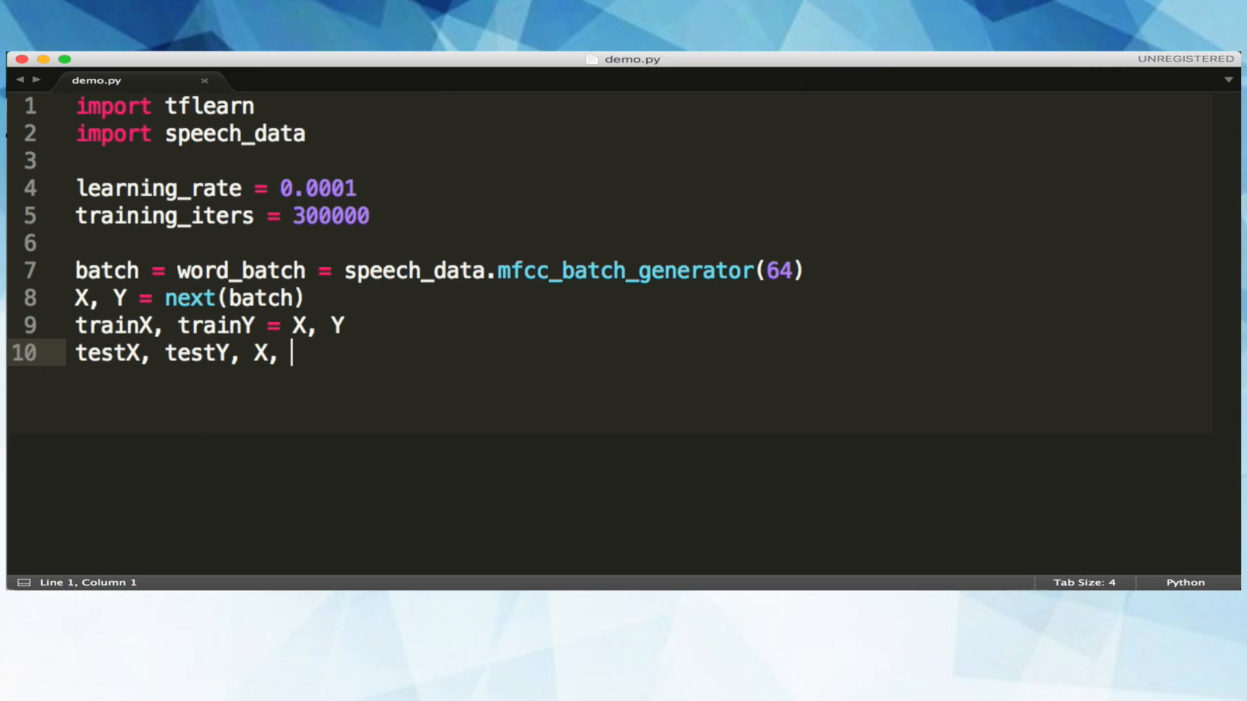
type("Y")
type("net =")
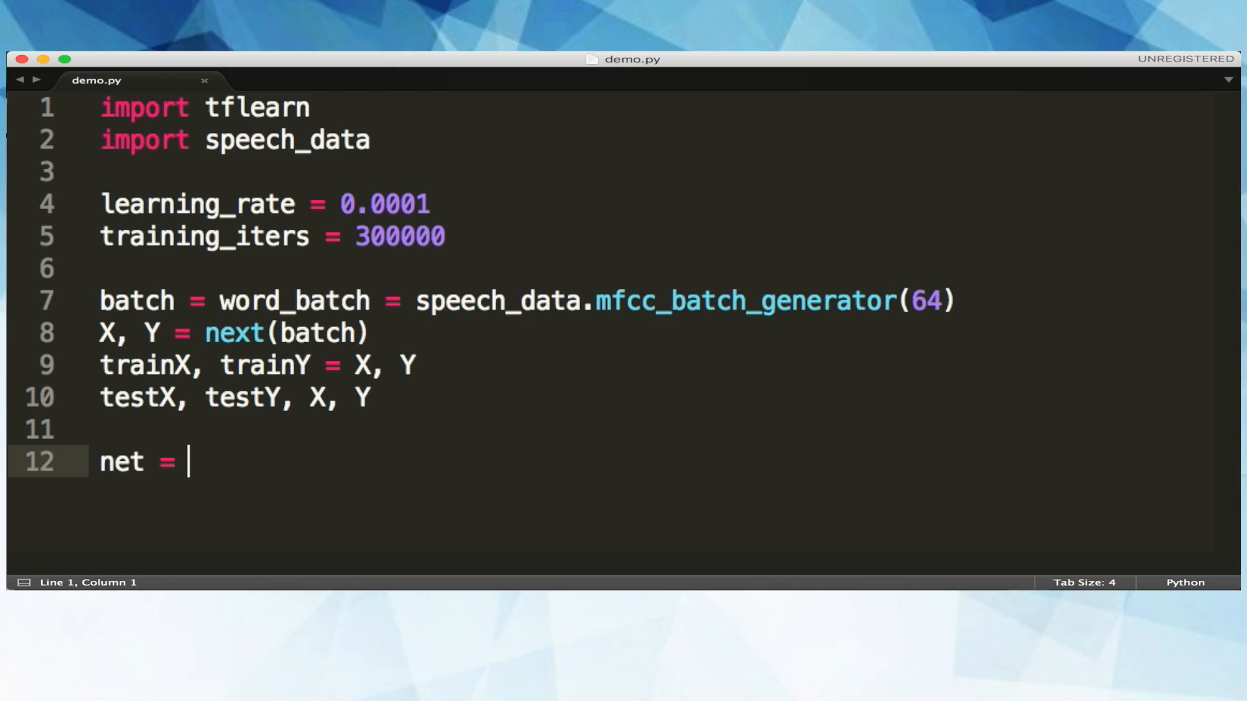
type("tfl")
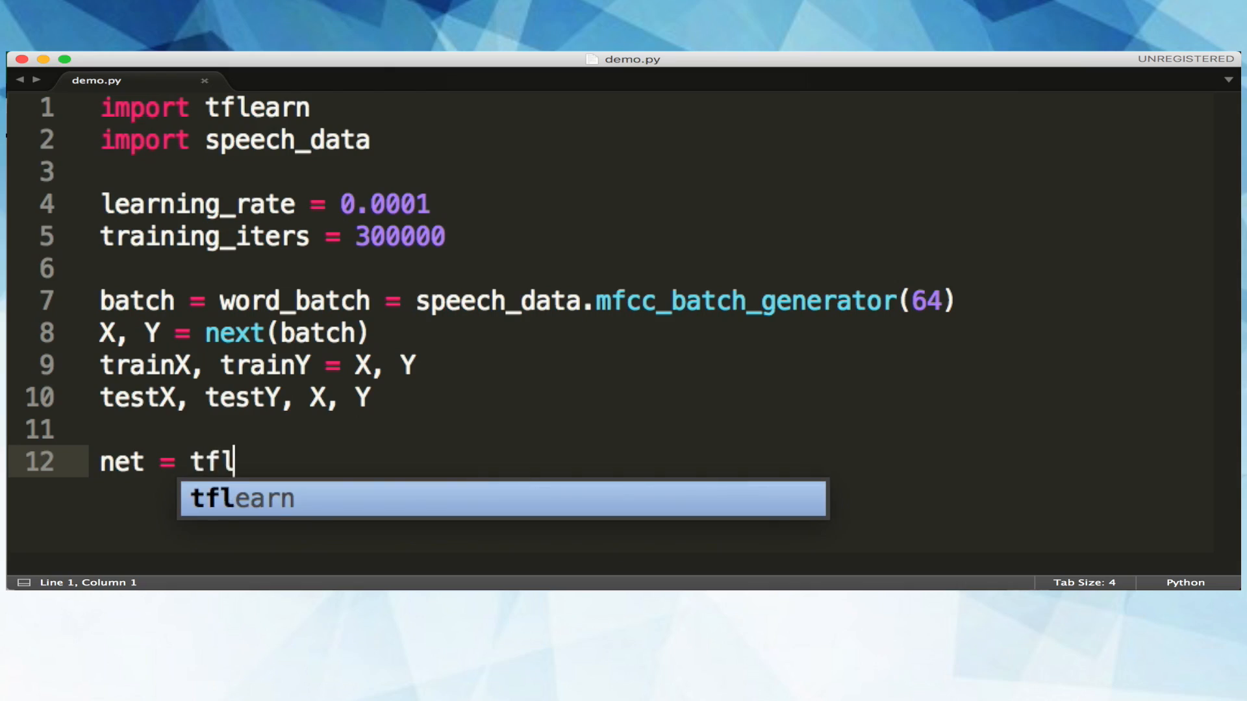
type("earn.")
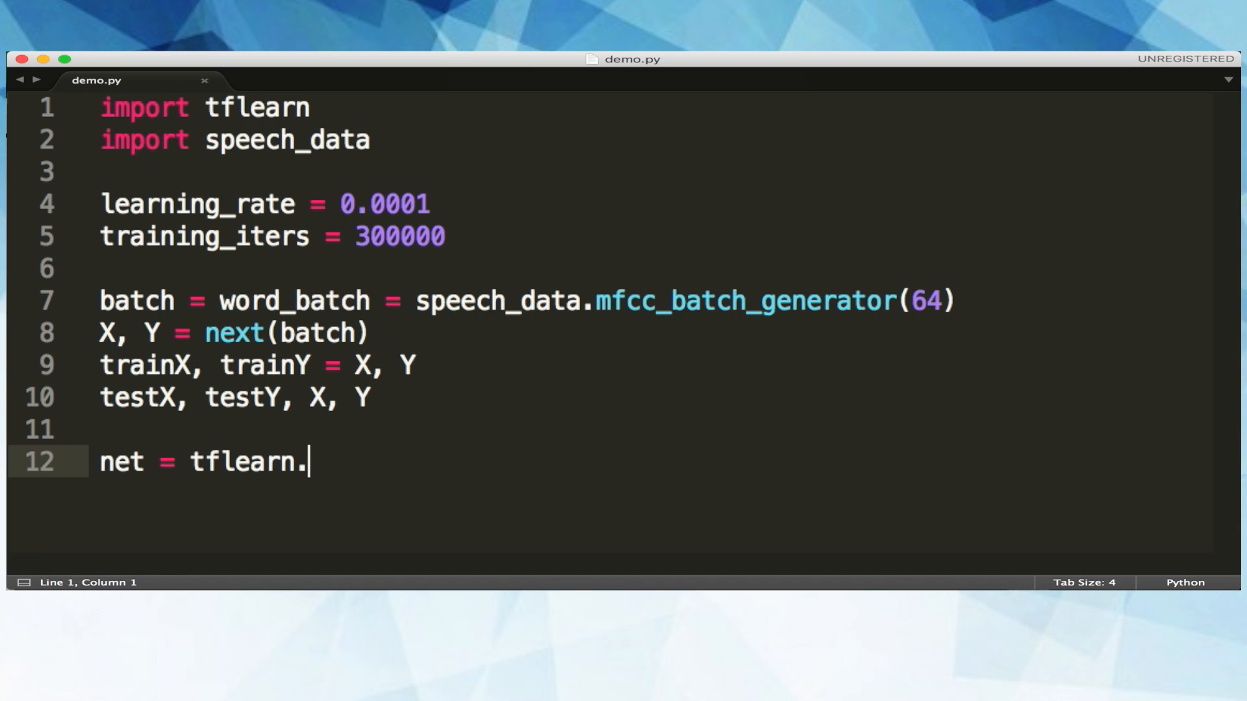
type("in")
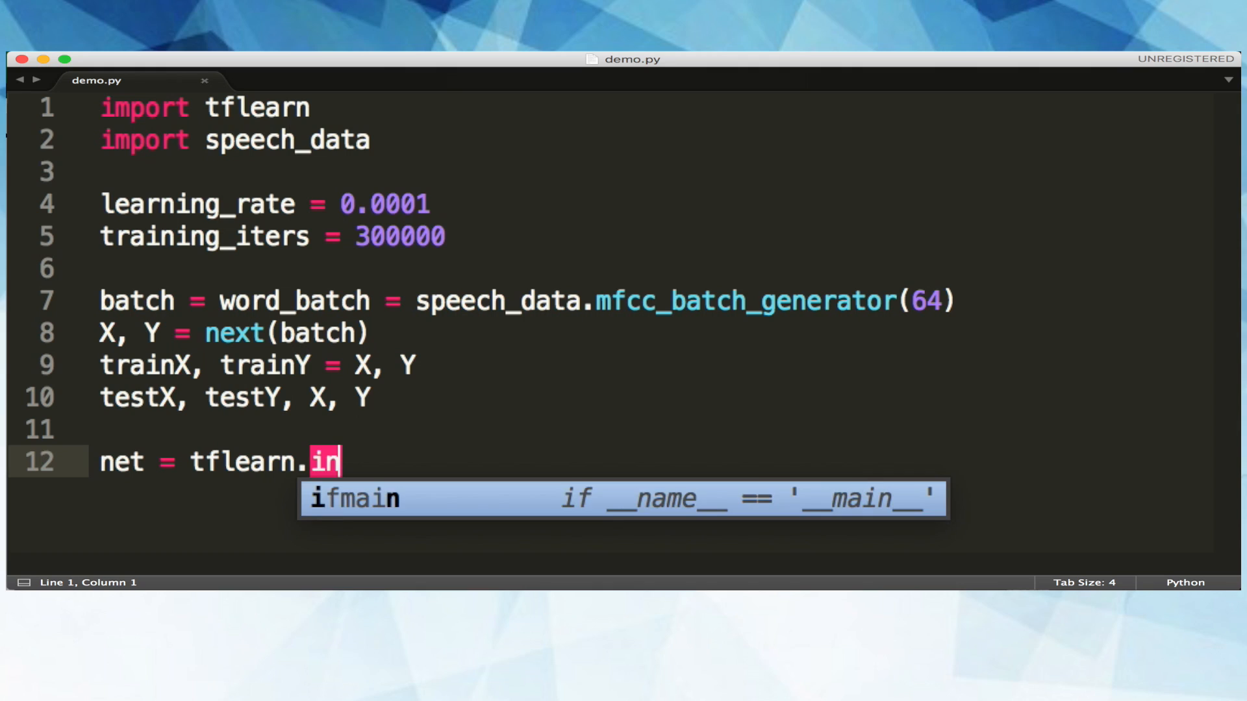
type("put")
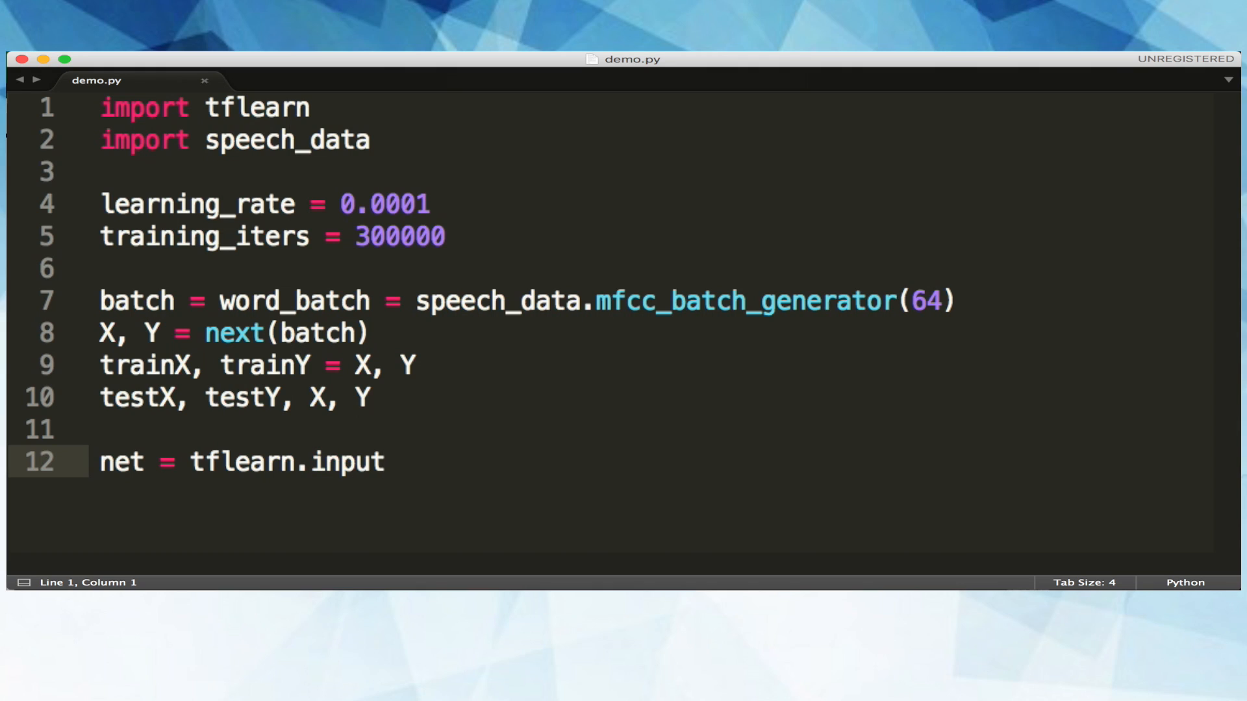
type("_data")
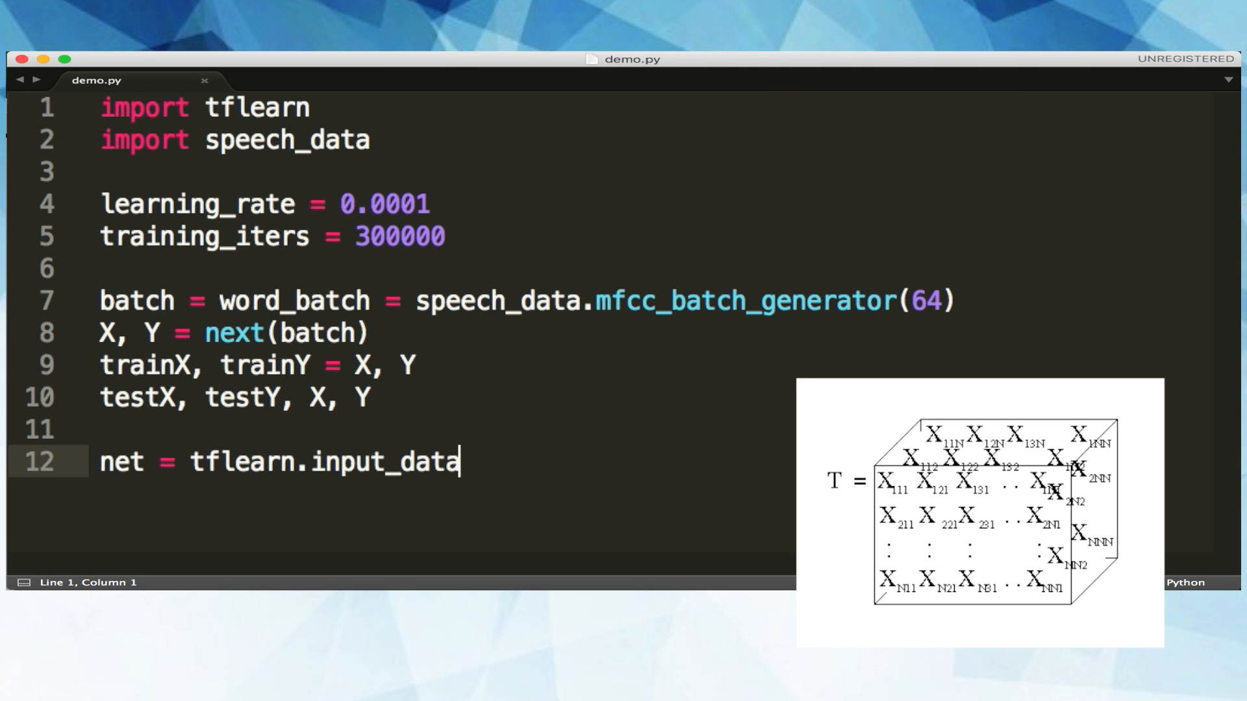
type("()")
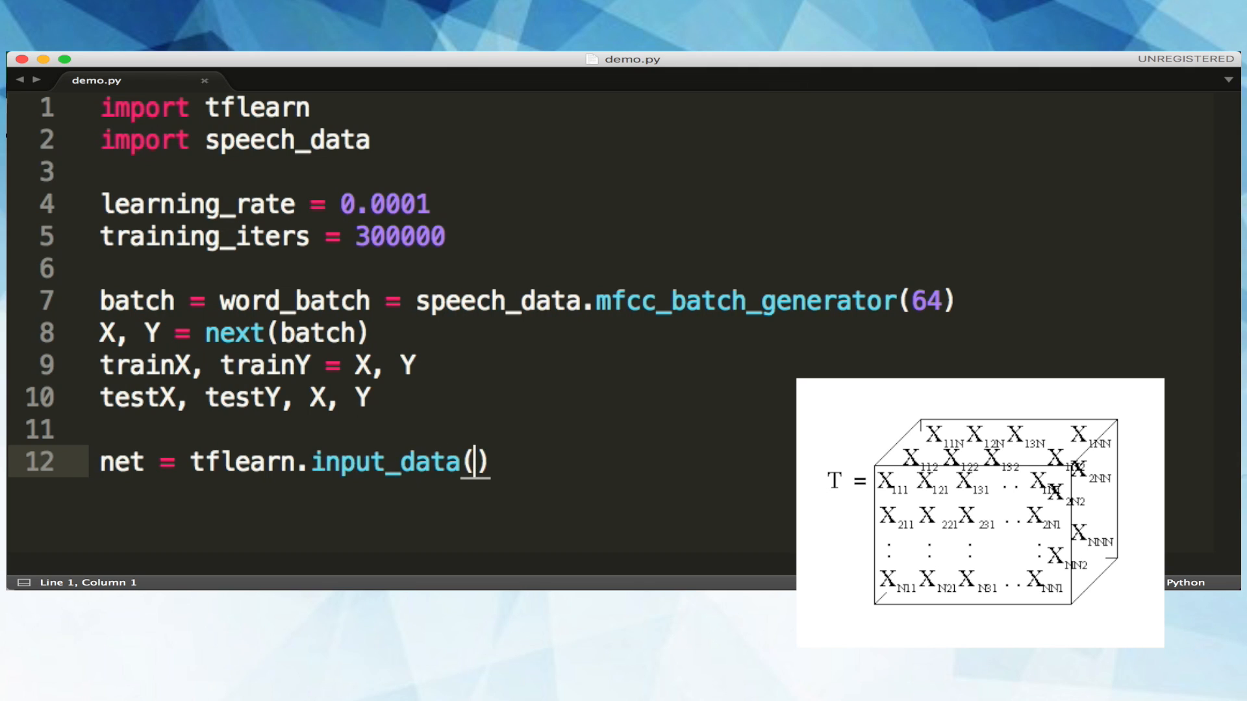
type("[]")
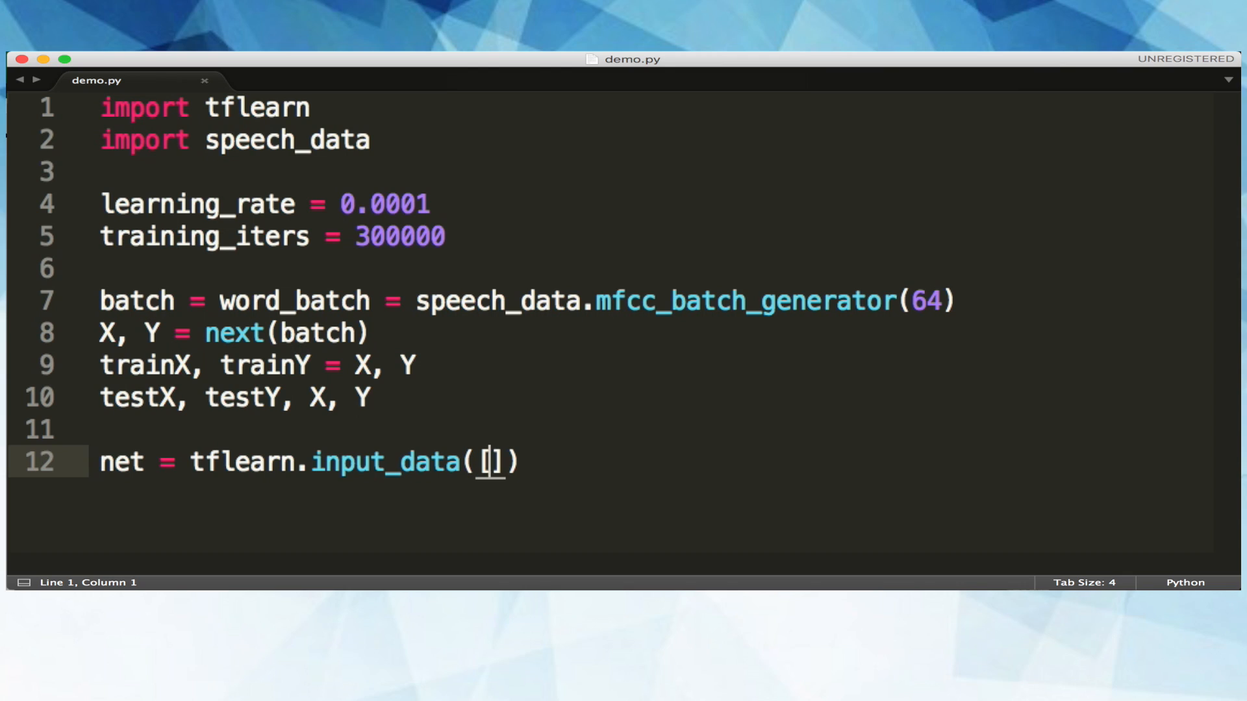
type("Non")
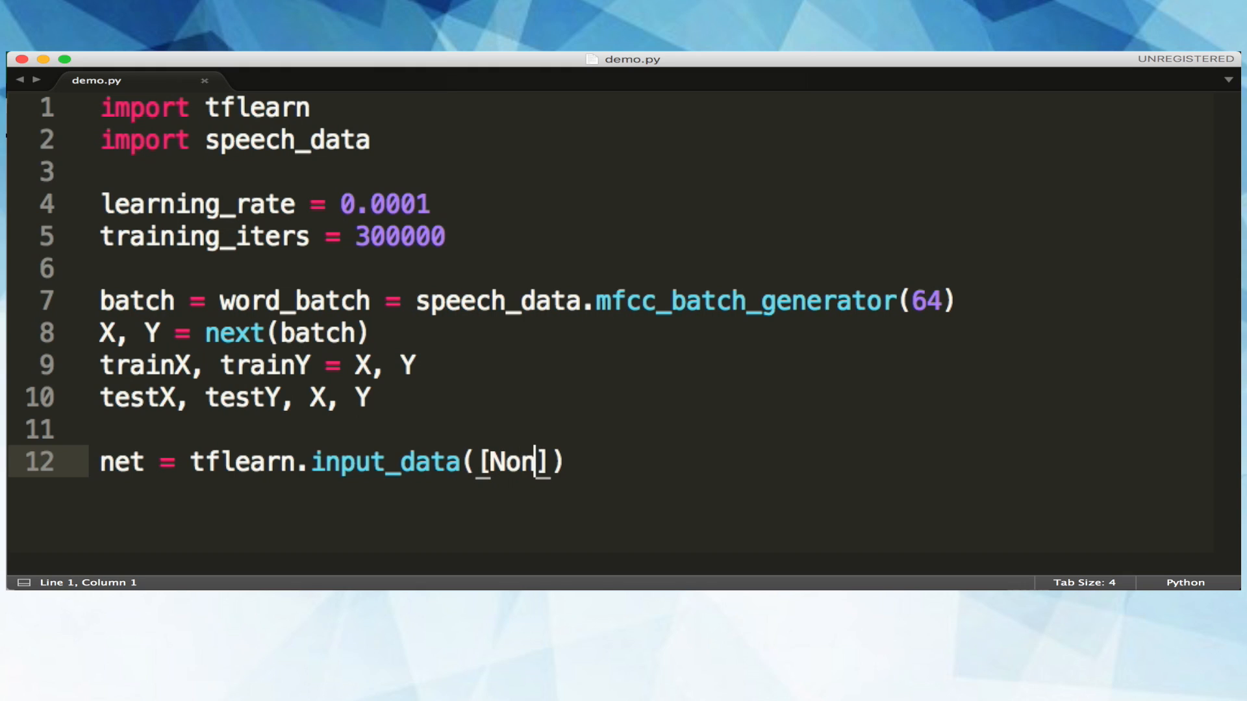
type("e, 20,")
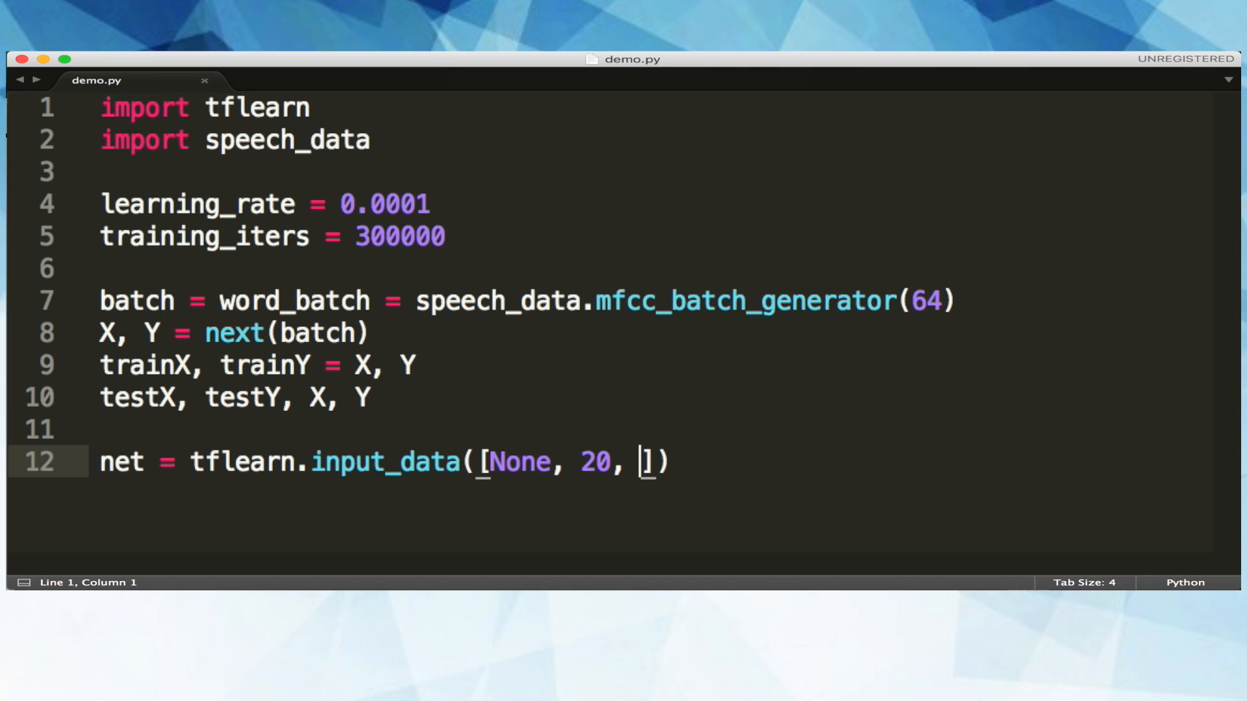
type("80")
type("net = tflea")
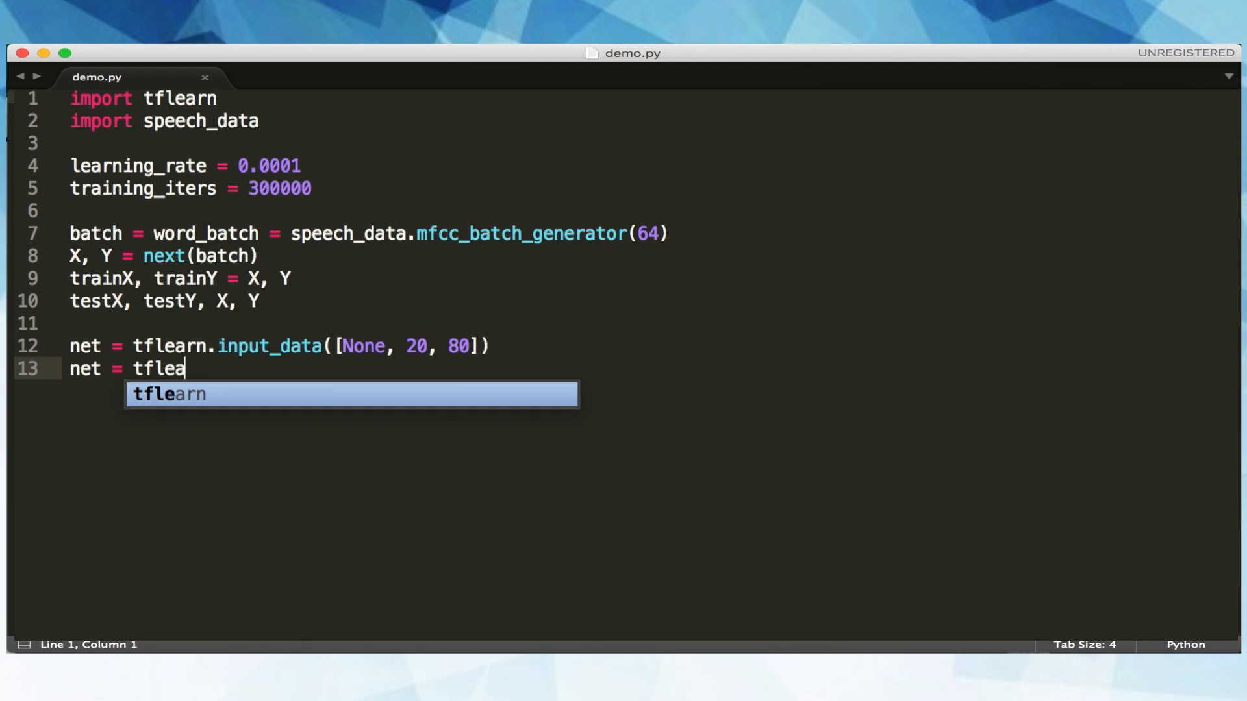
type("rn.ls")
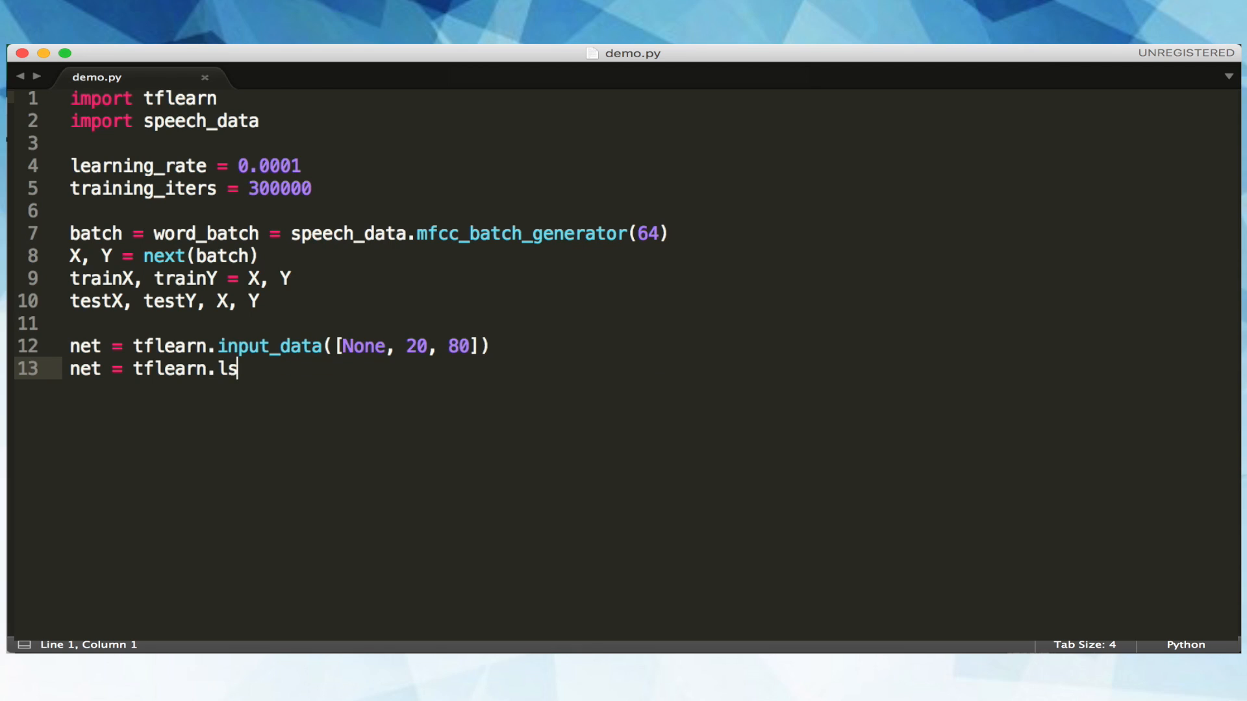
type("tm()")
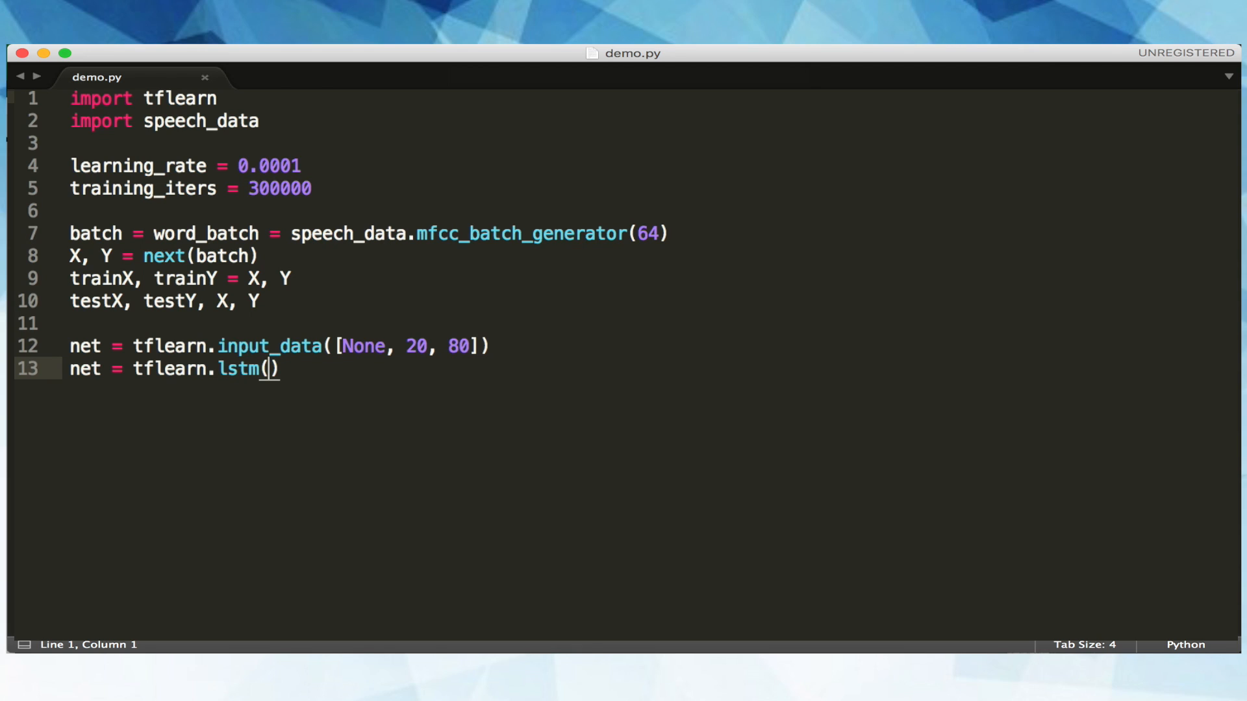
type("net, 1")
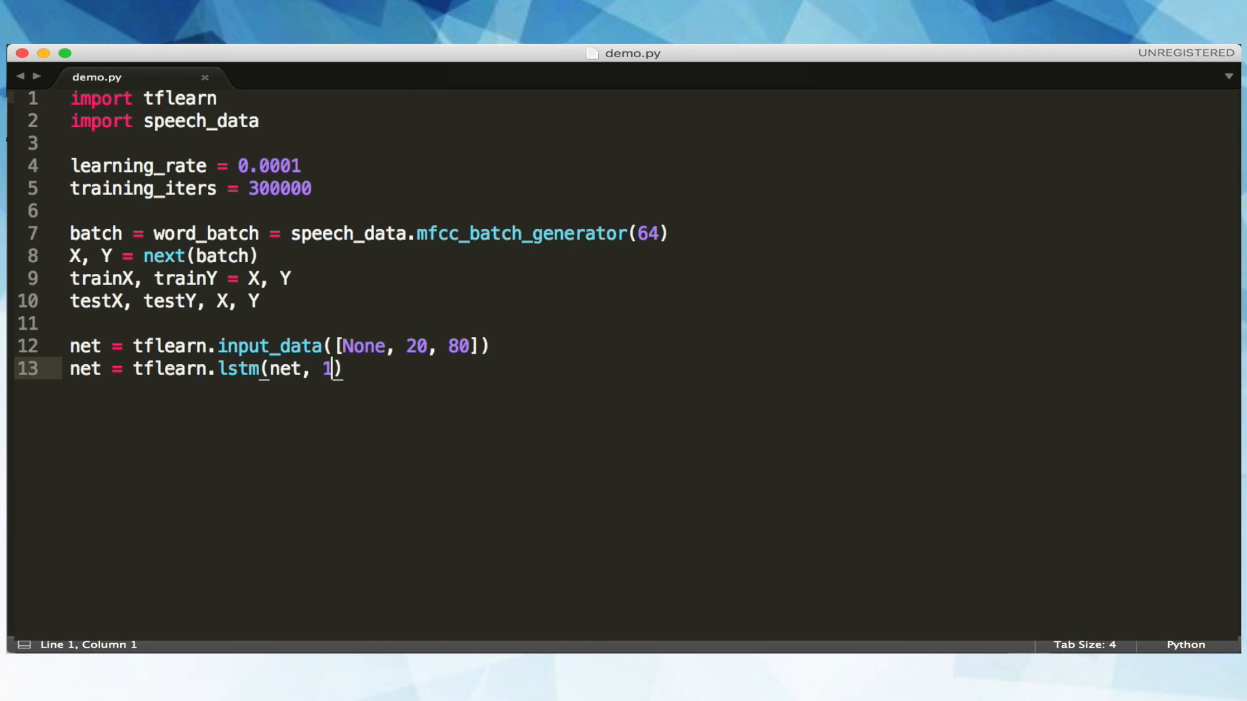
type("28,")
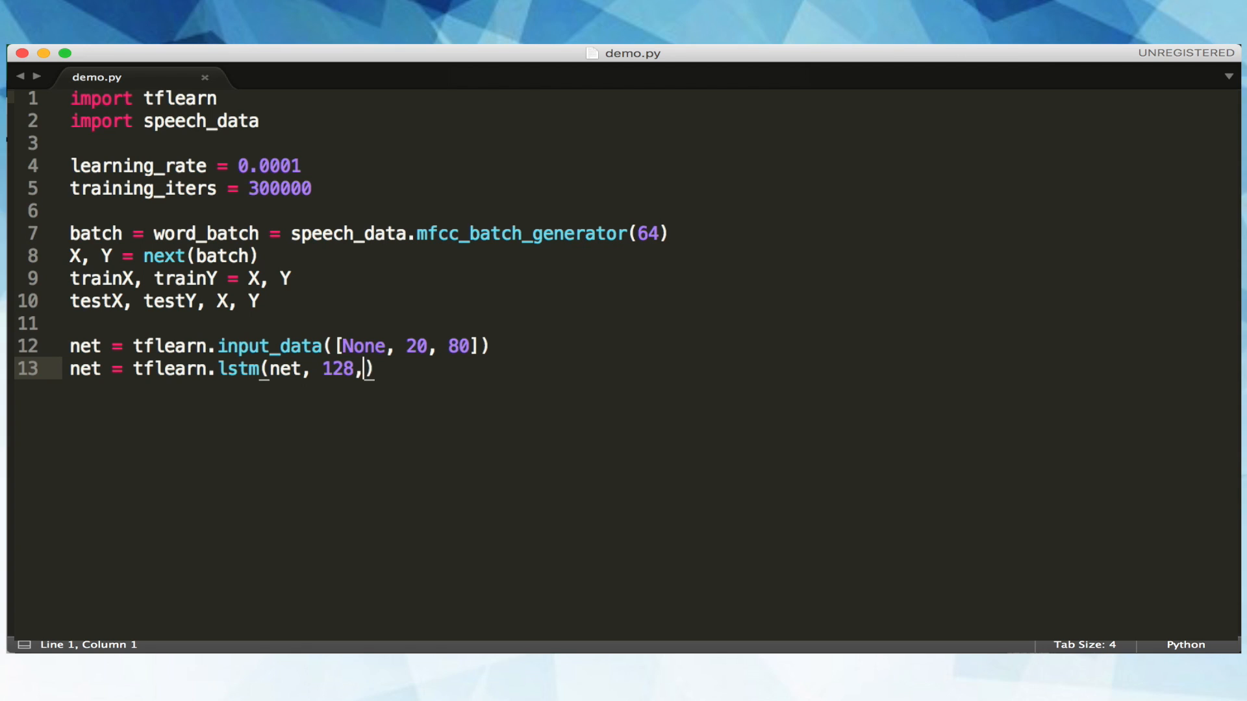
type("dropout")
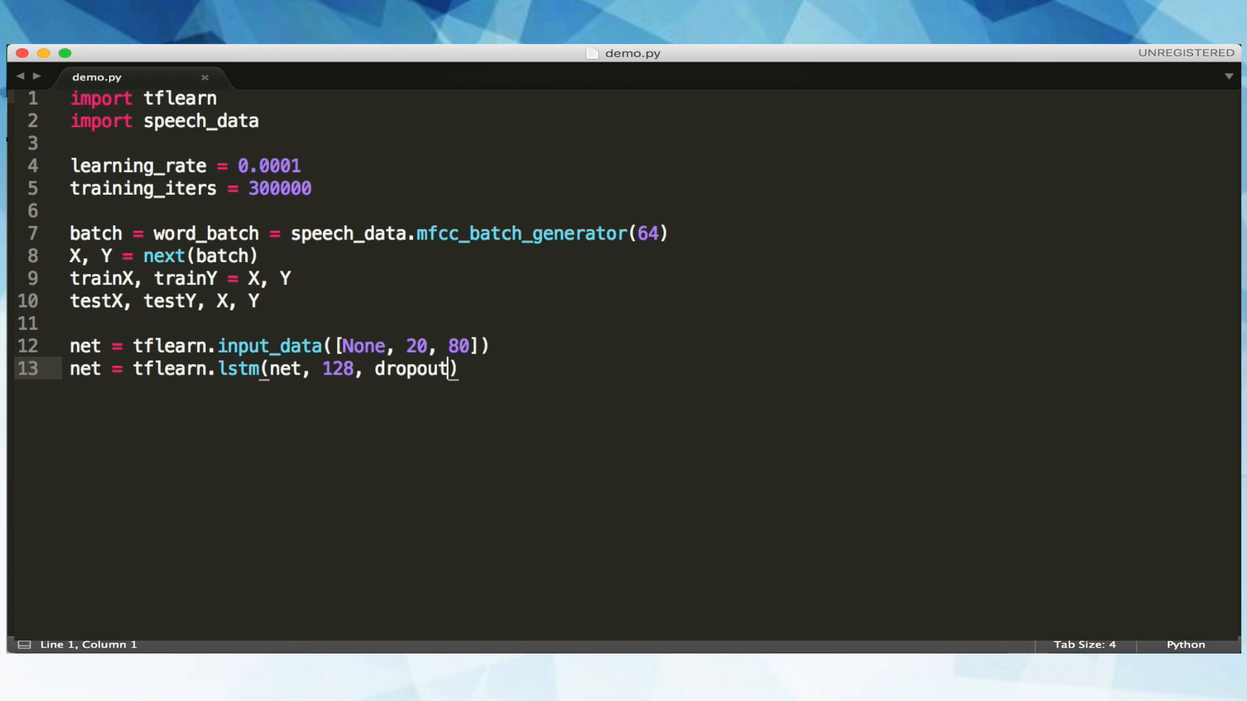
type("=0.")
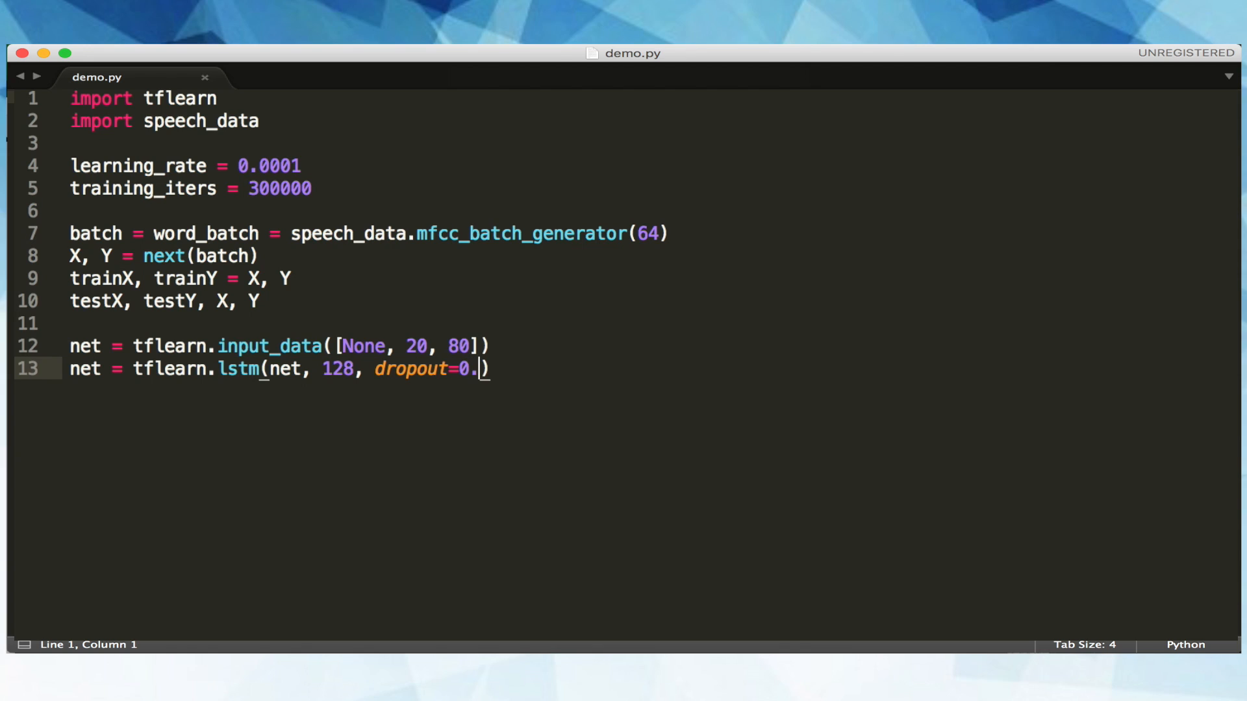
type("8")
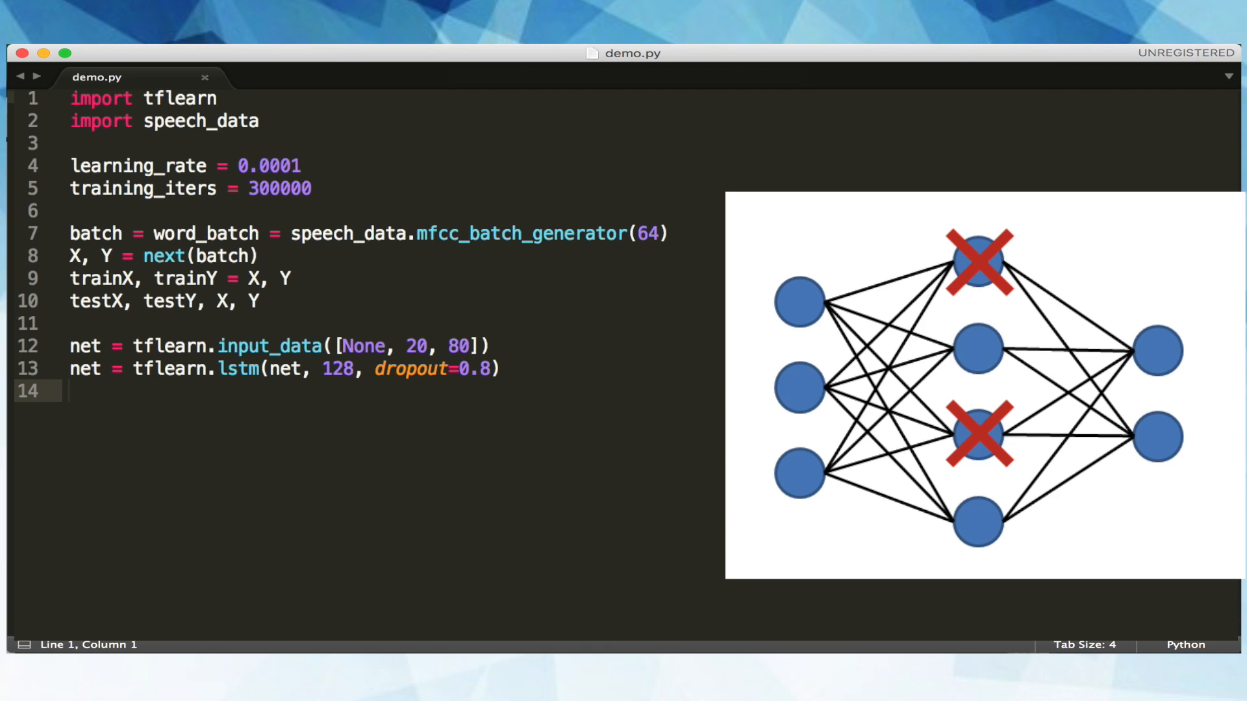
type("net = tflearn.fully_connected(")
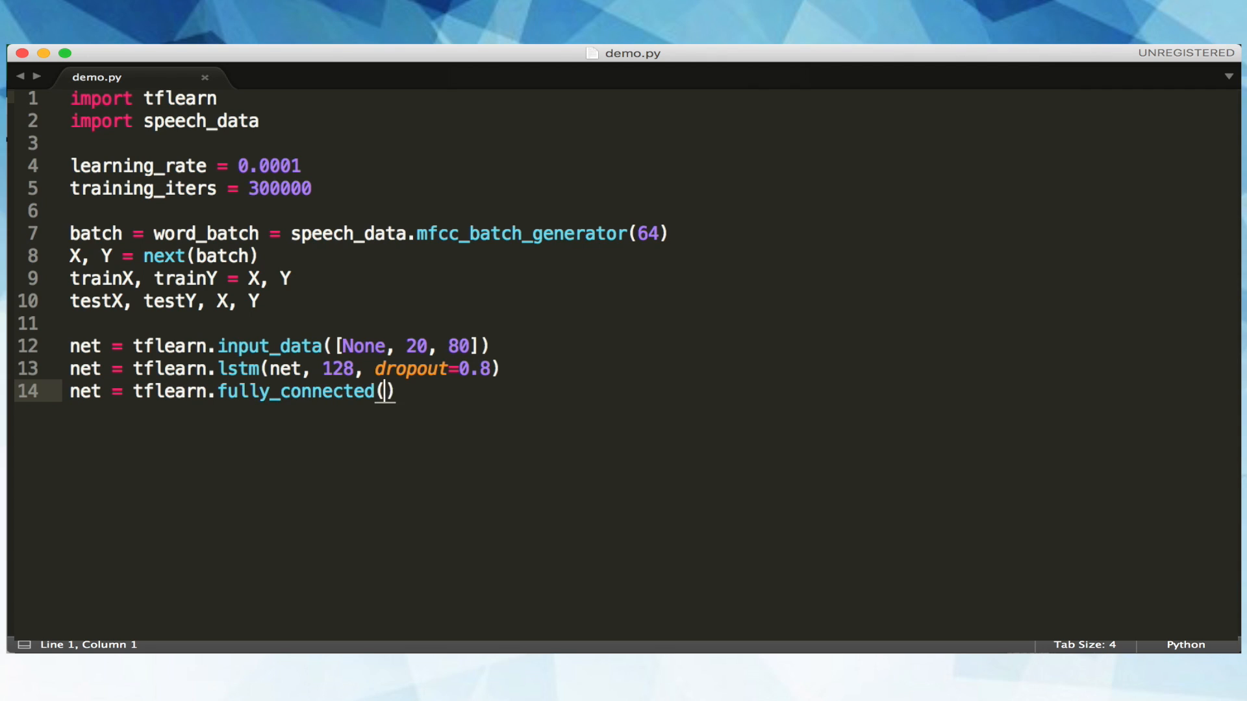
type("net, 10, activati")
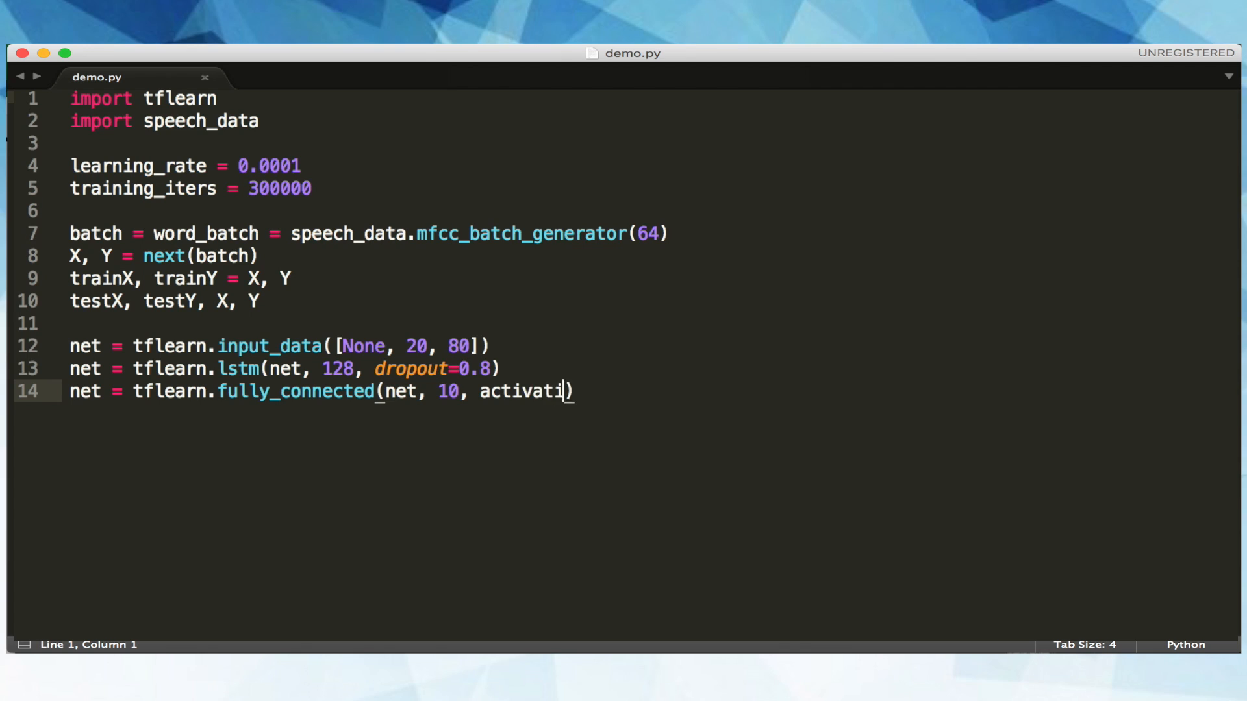
type("on='softmax'")
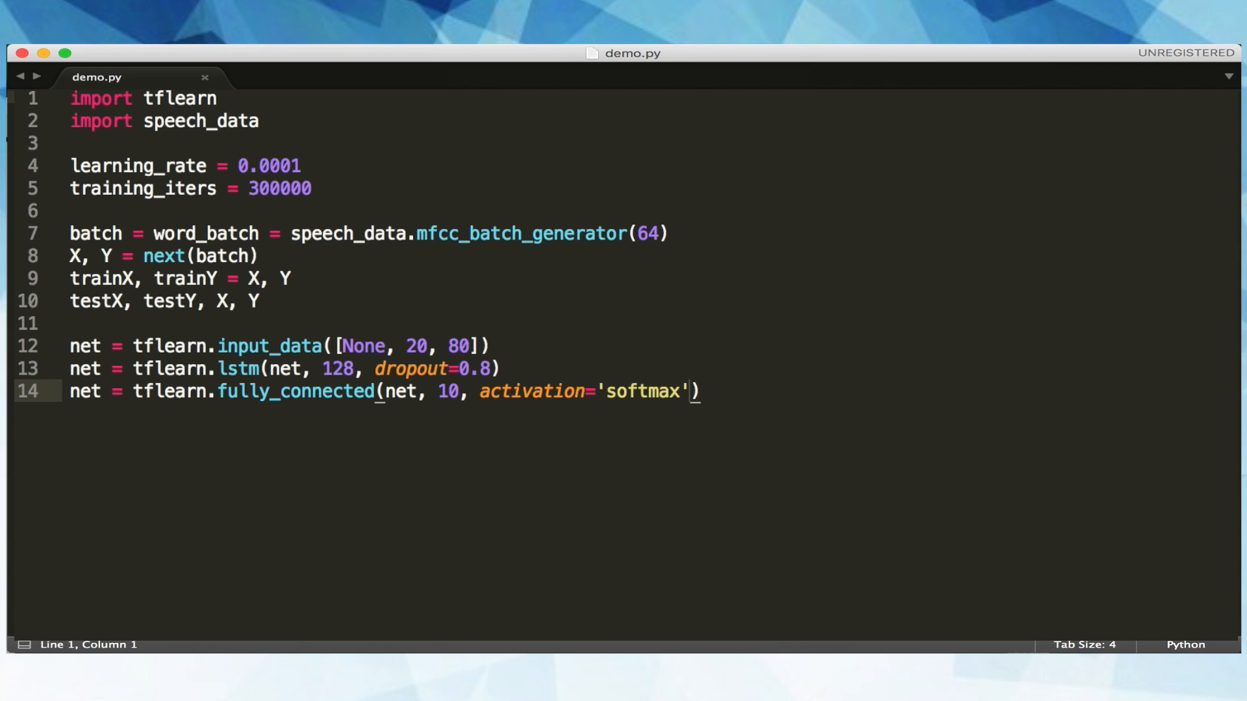
type("net = tflearn.regvr")
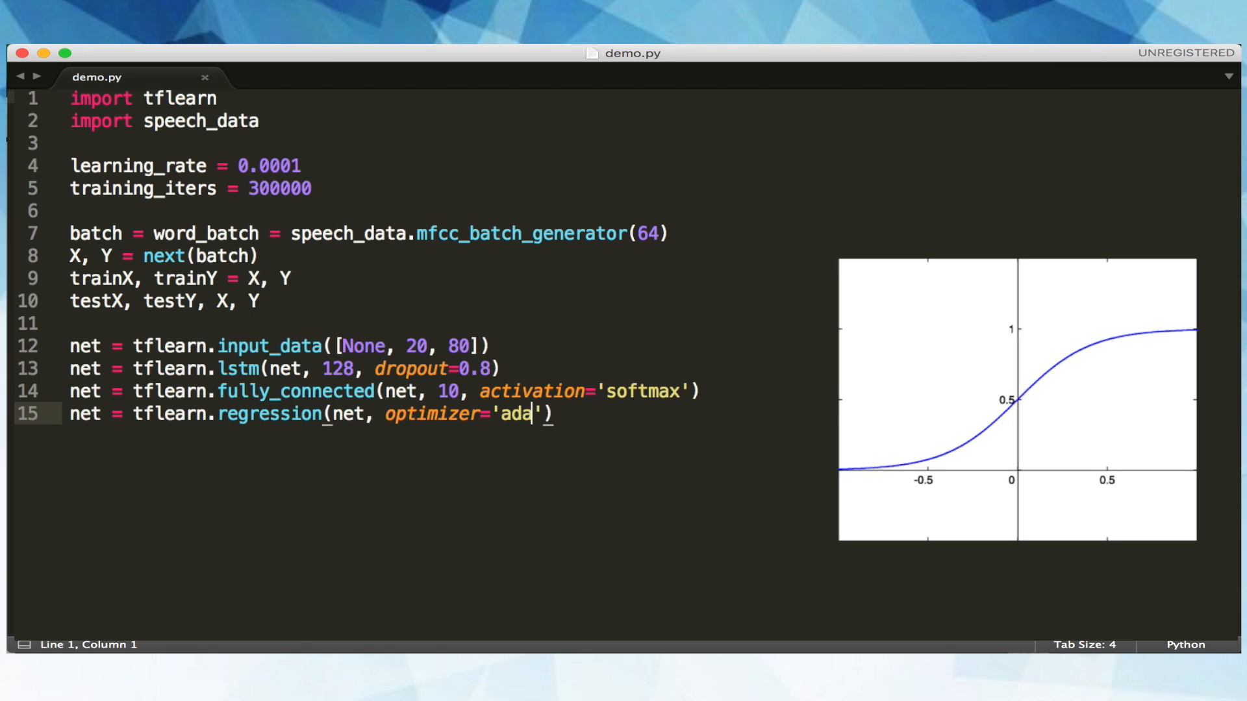
type("m', learning_rate=")
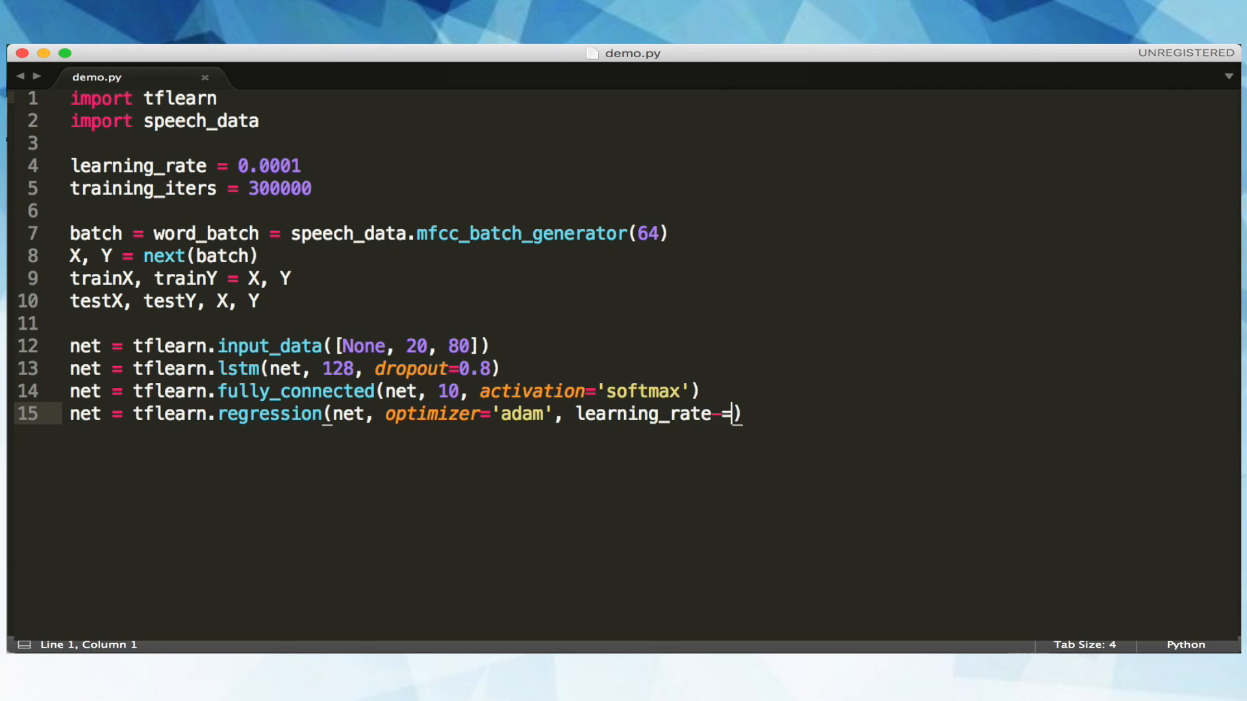
type("''")
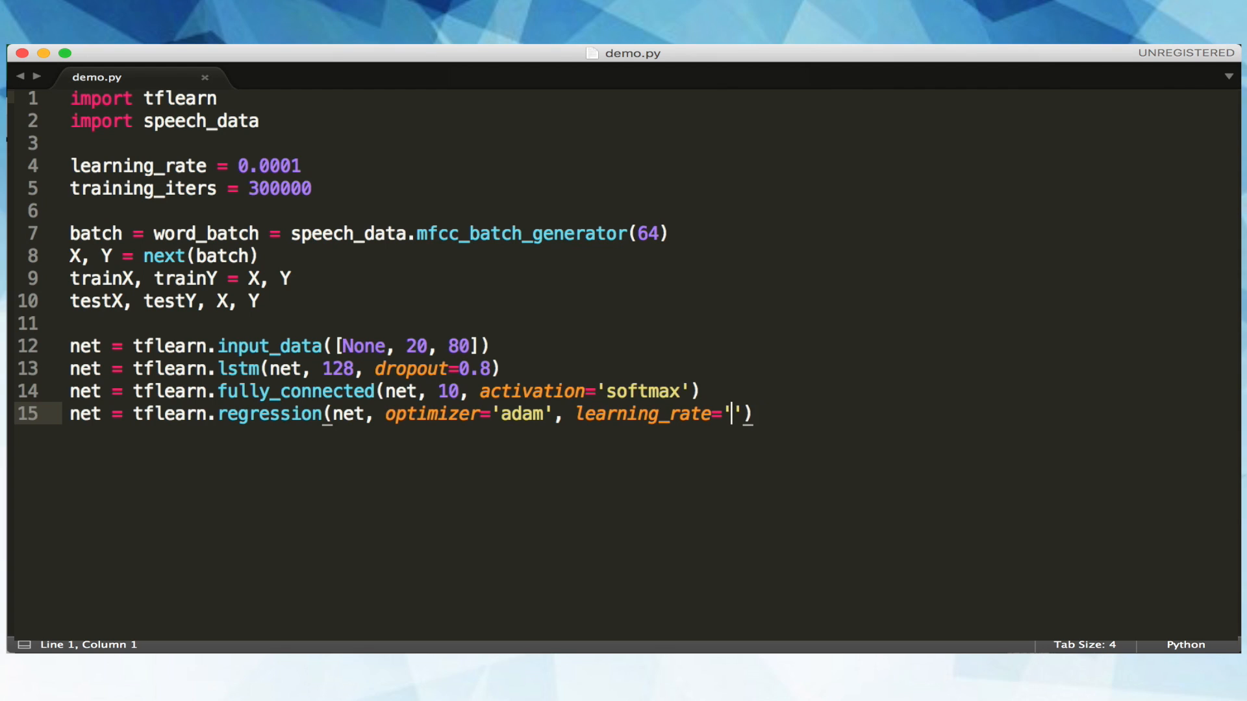
type("learning_rate, loss=")
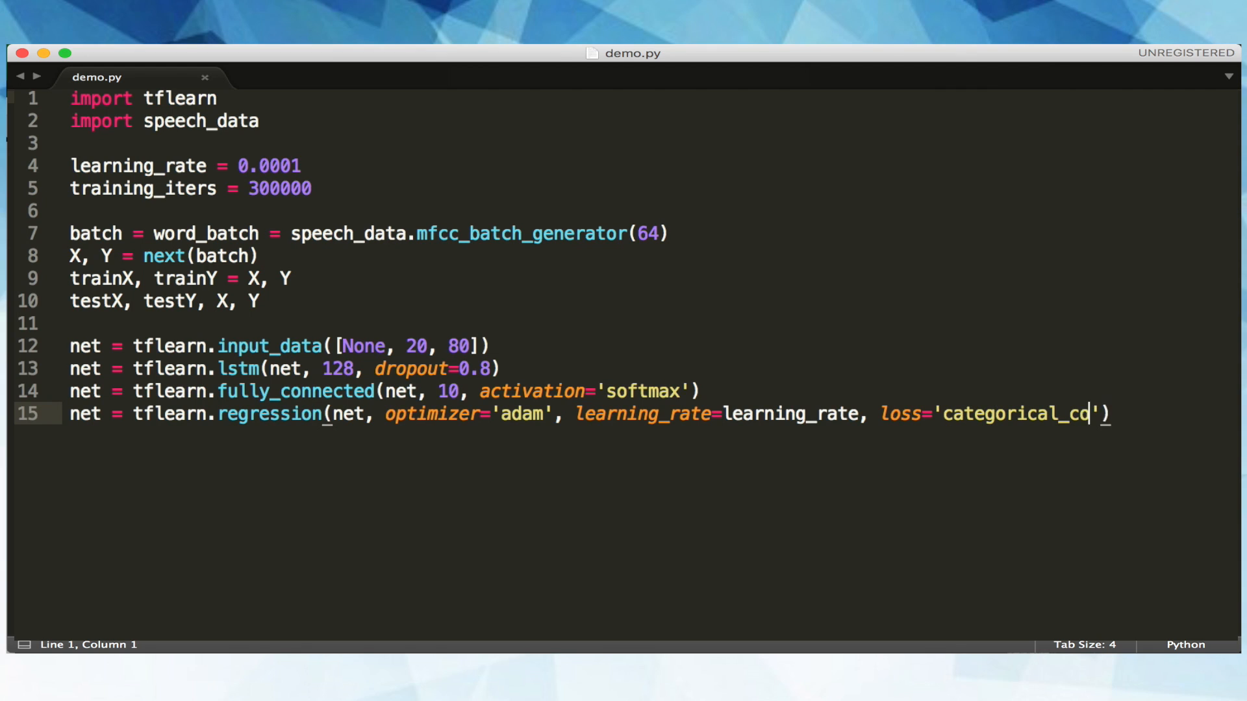
type("rossentrop")
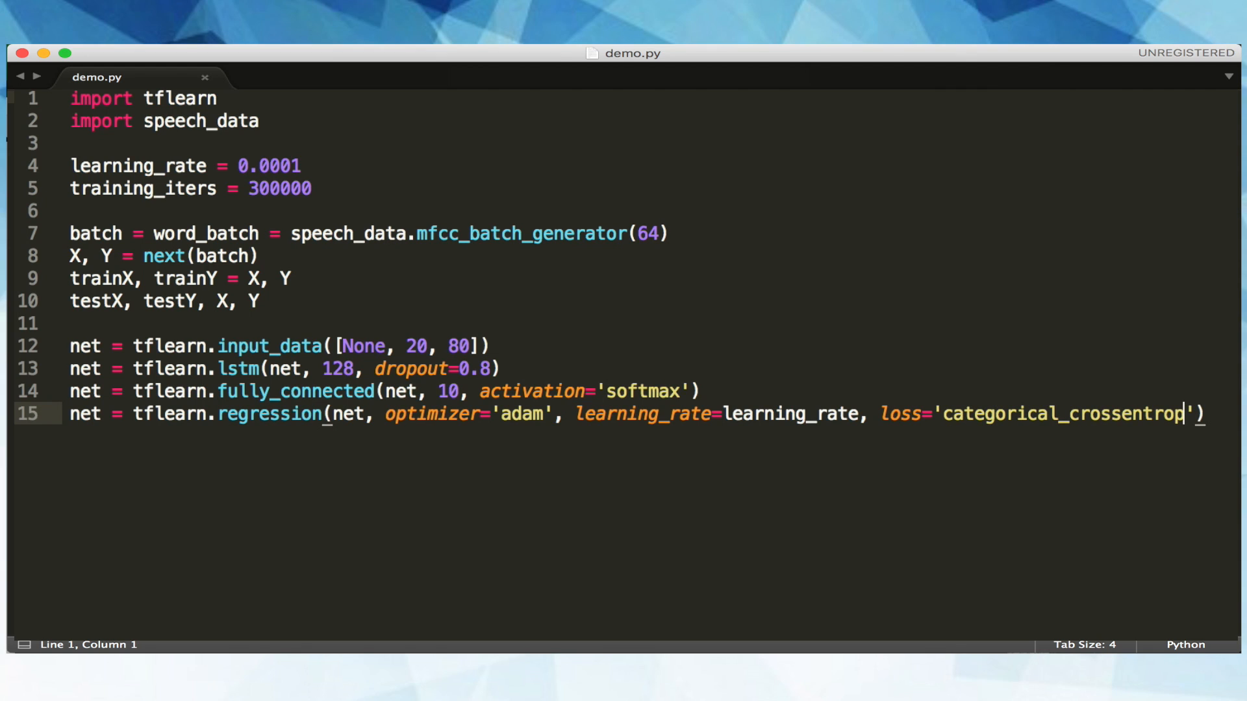
type("model = tflearn.DNN(")
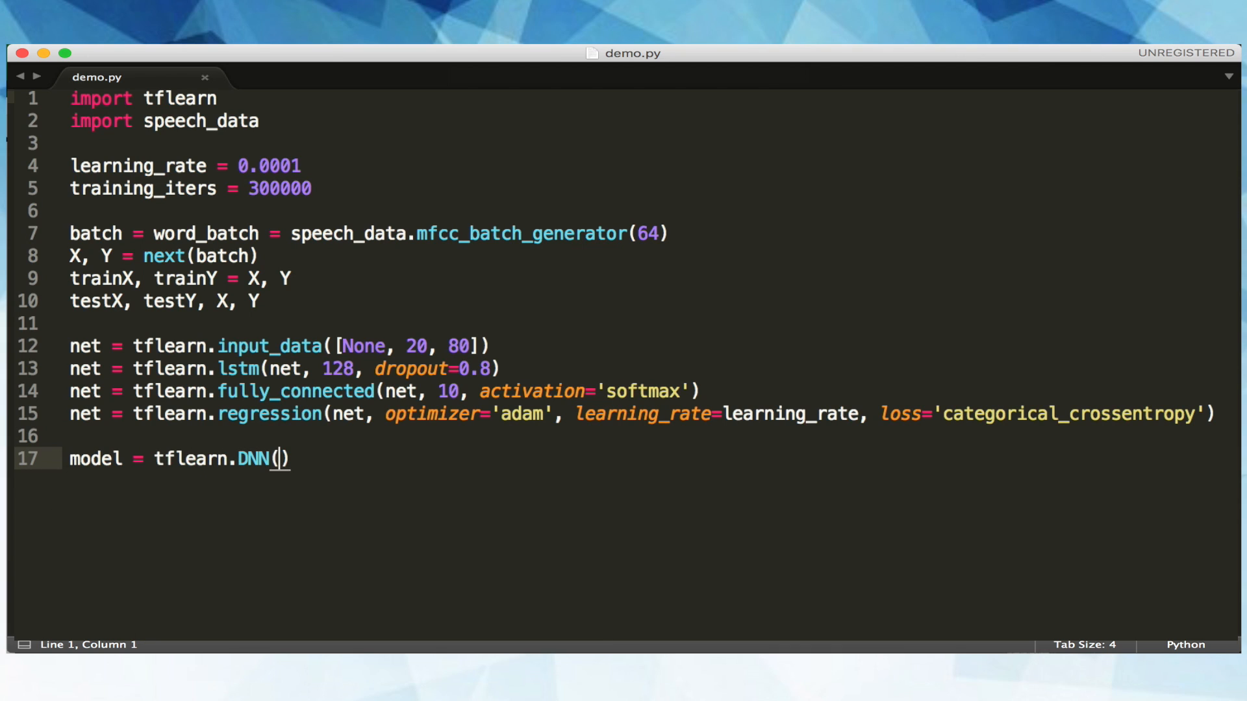
type("net, tensorboard")
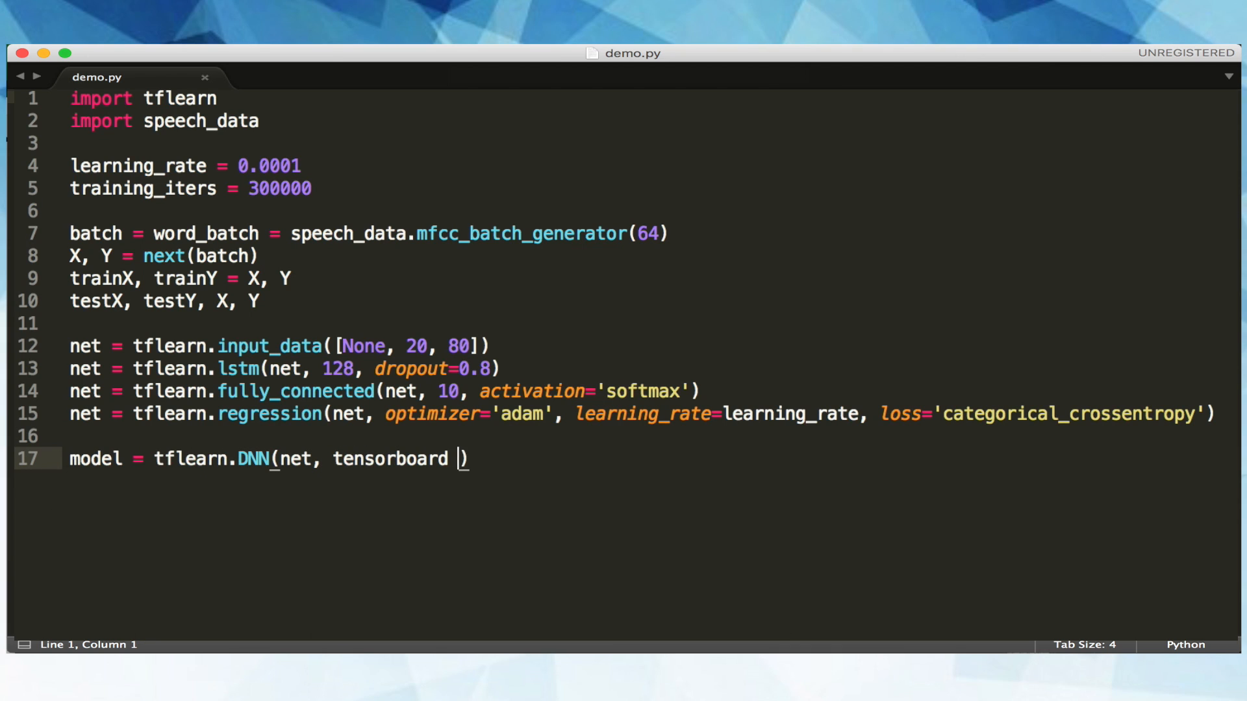
type("_verbose=0")
type("while 1:")
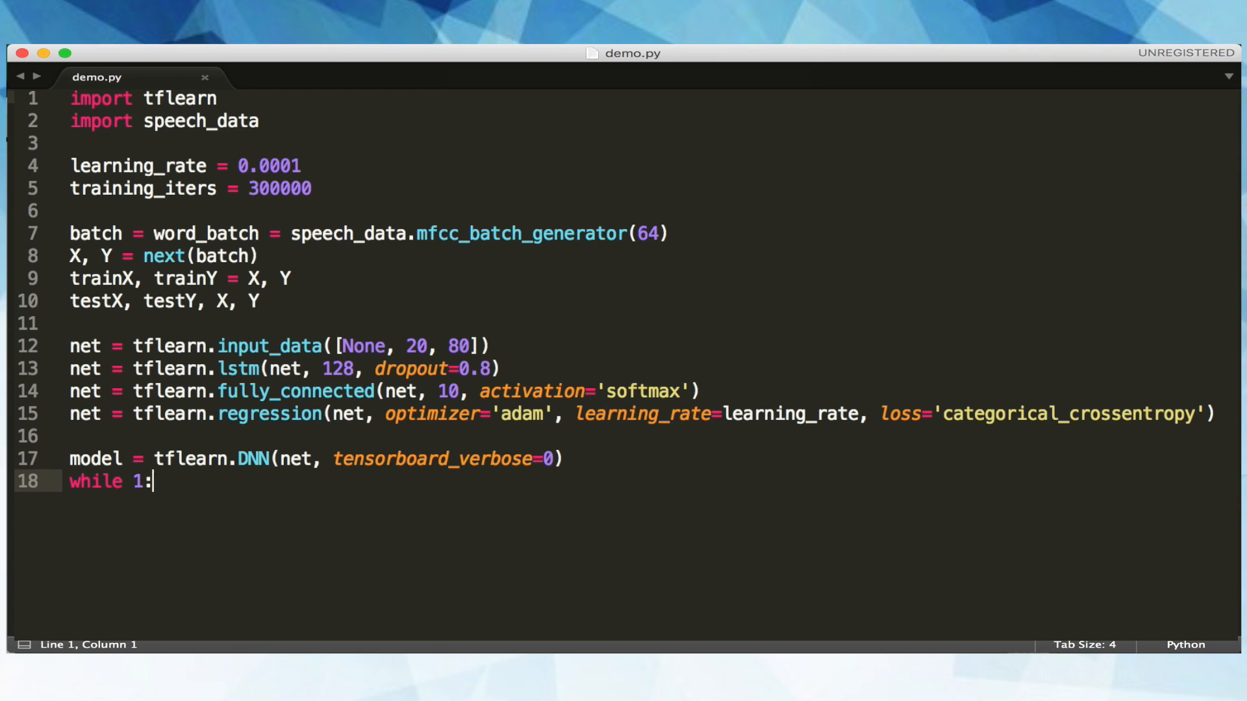
type("model.fit(trainX, trainY, n_epoch-1")
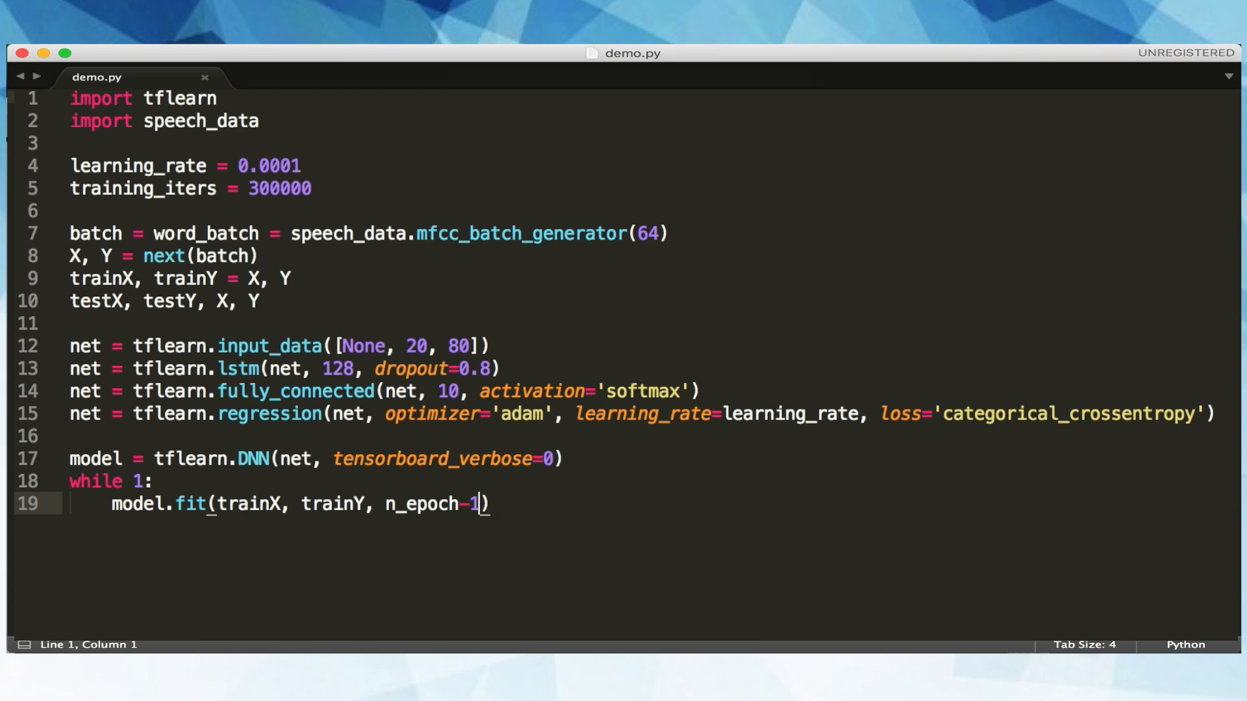
type("0, validation")
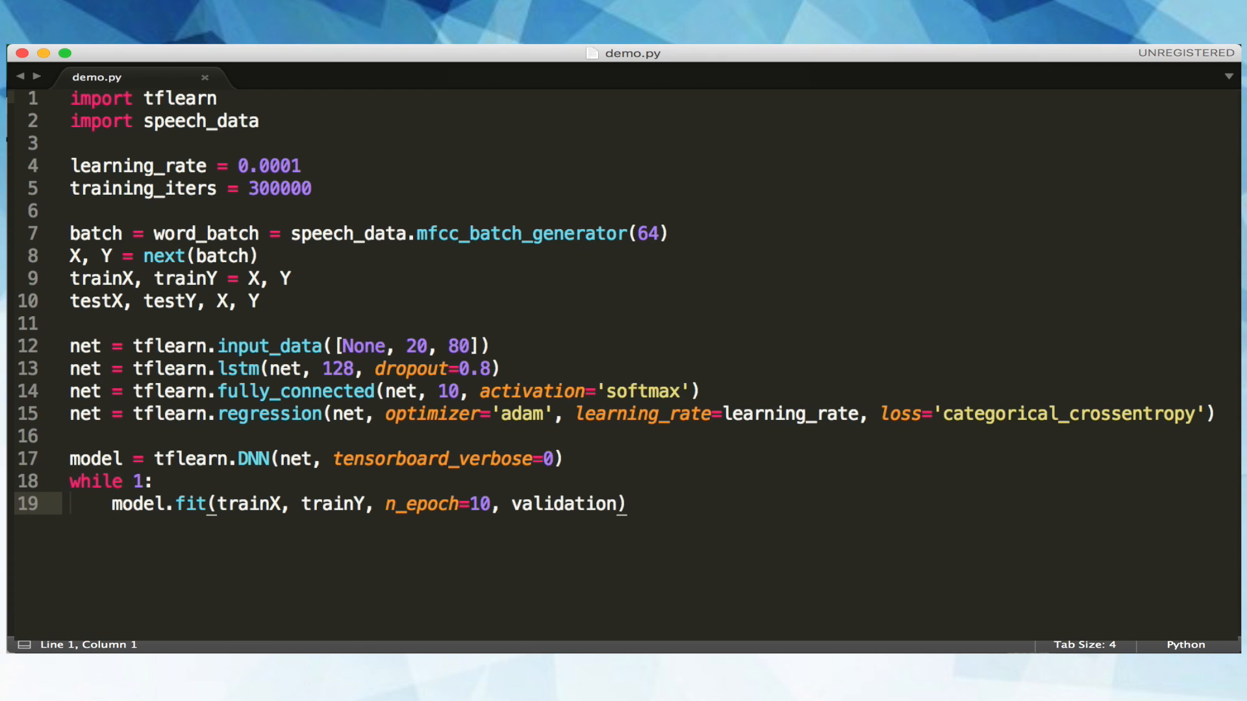
type("_set=(testX, testY), show_metric=True,")
type("batch_size=)")
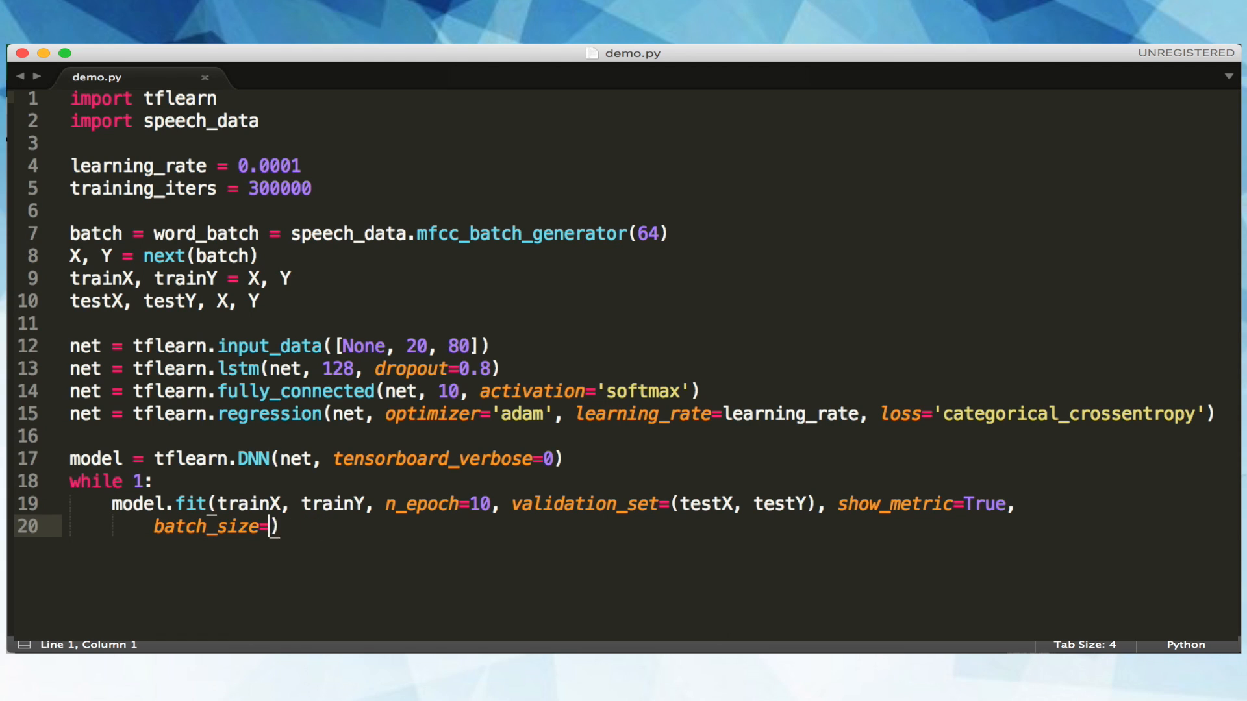
type("64)")
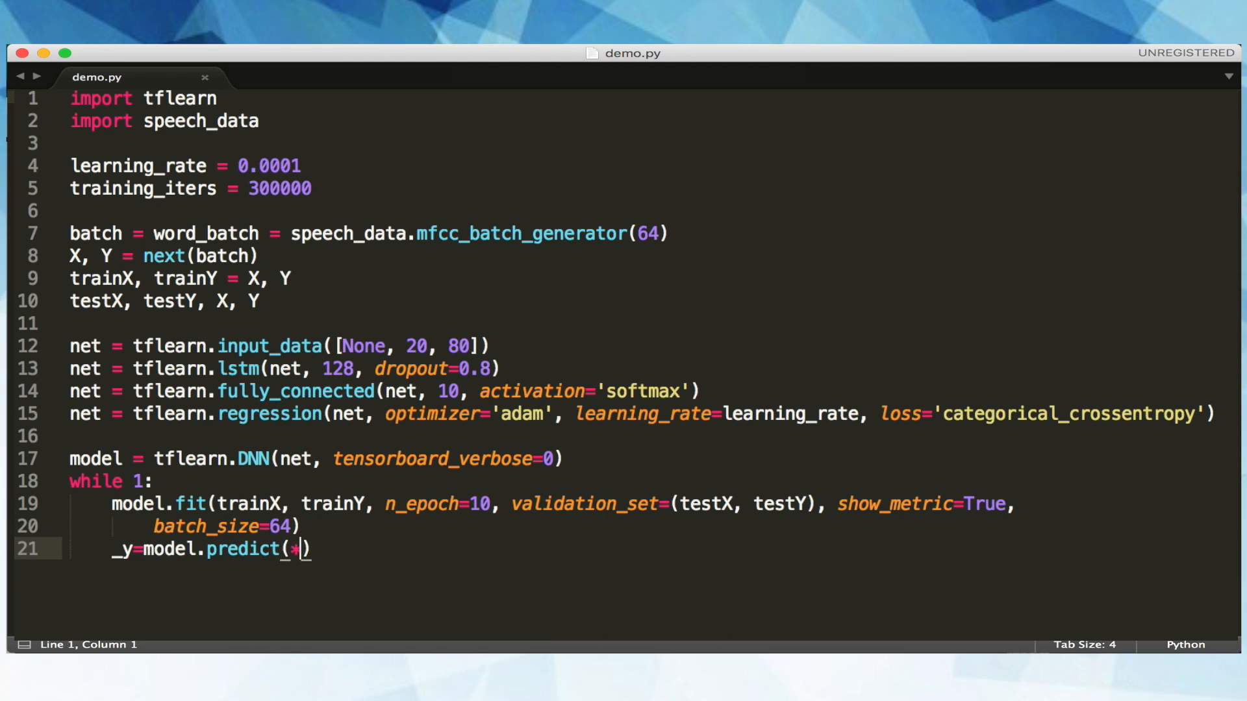
type("X)")
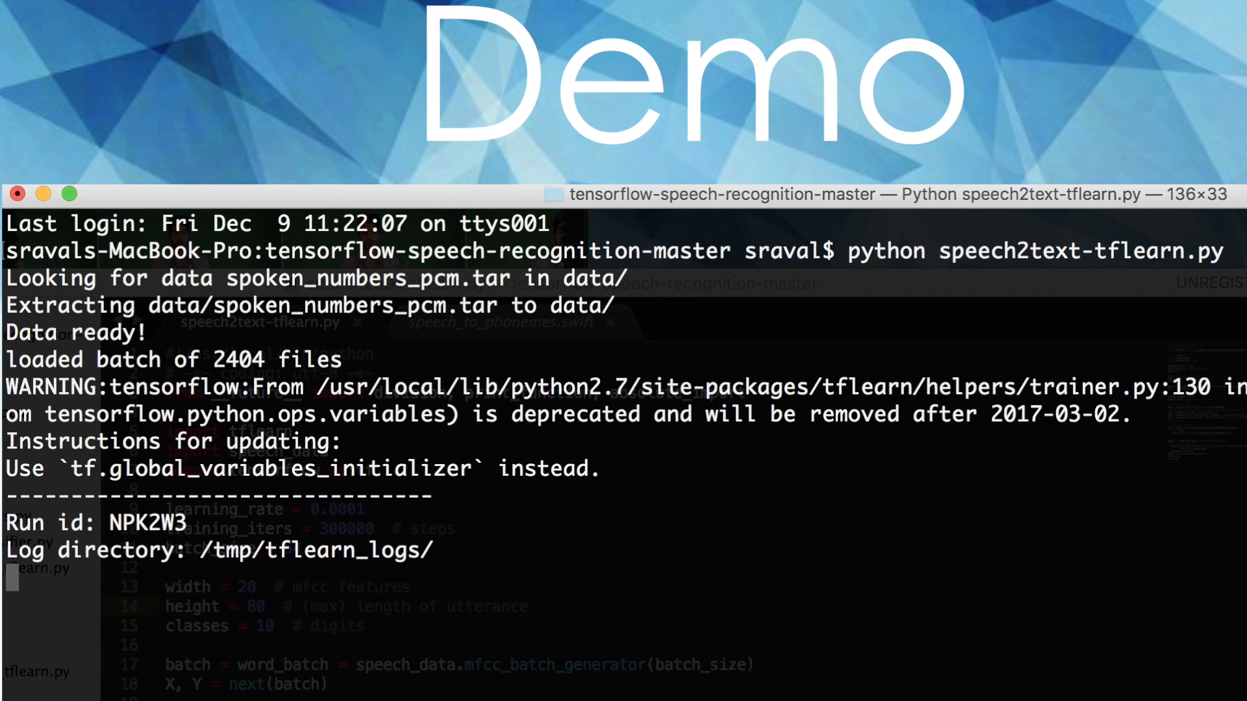
scroll("down", 3)
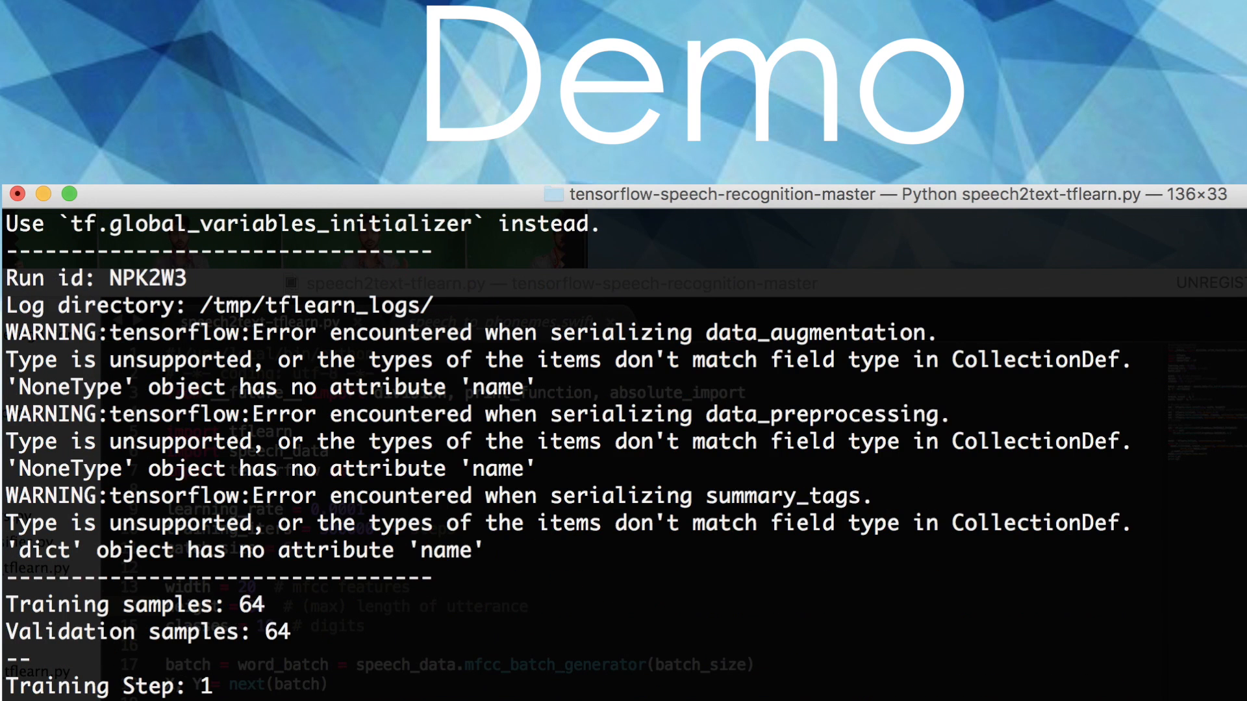